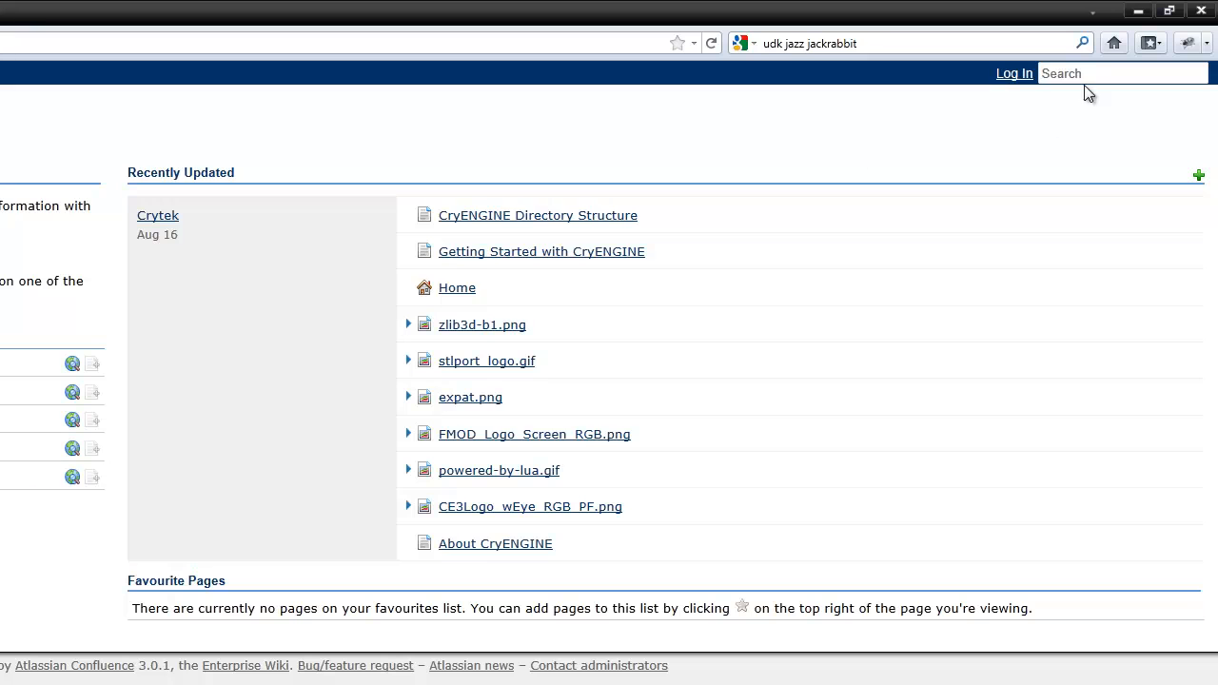
# Search the CryDev docs for 'agent.r' and minimize Firefox to show the desktop.
pyautogui.write('agent.r')
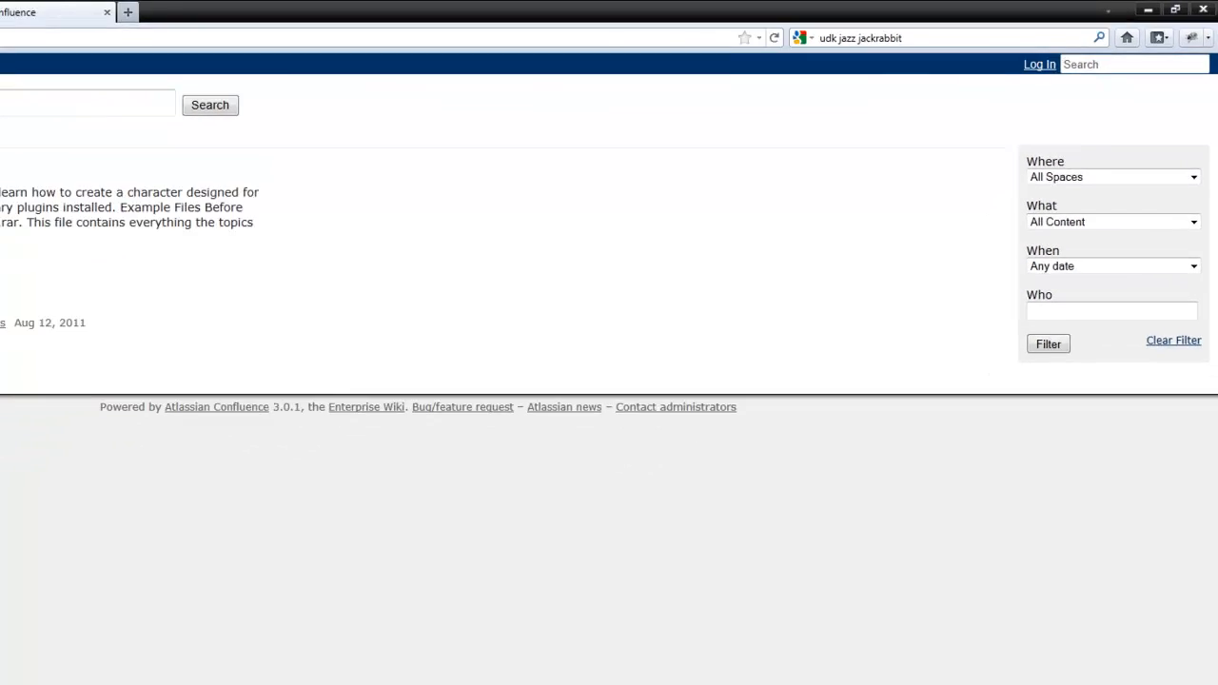
pyautogui.click(1147, 9)
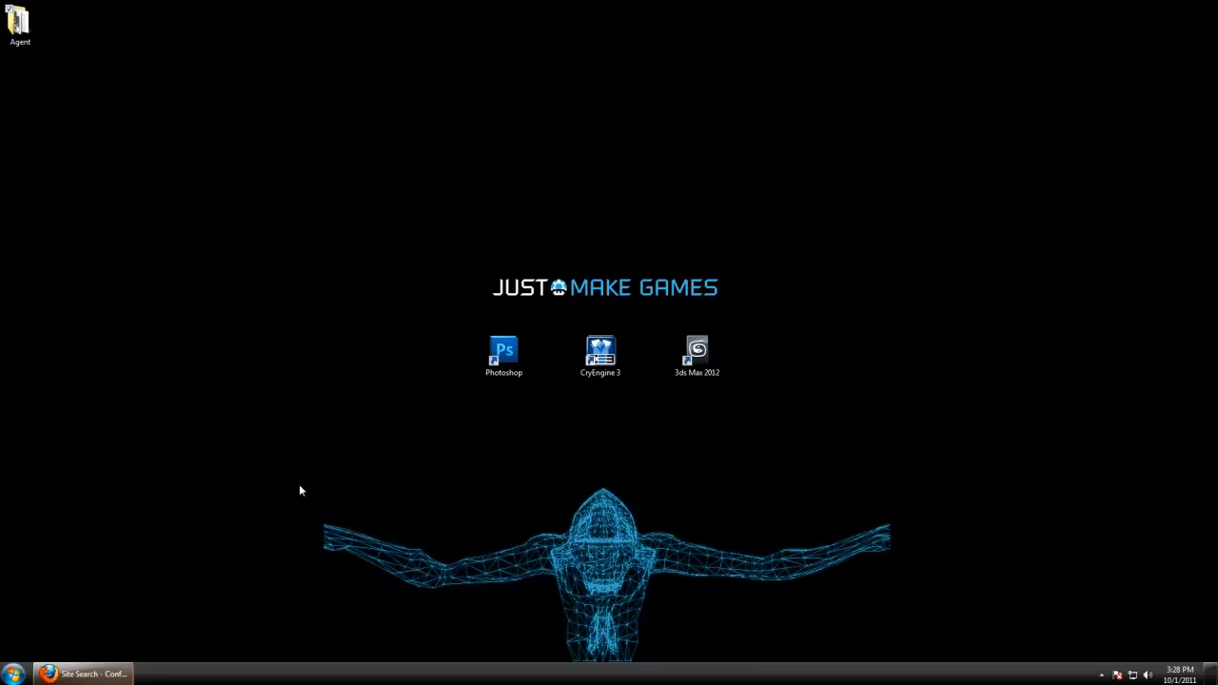
# From the desktop Agent folder, launch the SDK_Agent 3ds Max scene file.
pyautogui.doubleClick(19, 19)
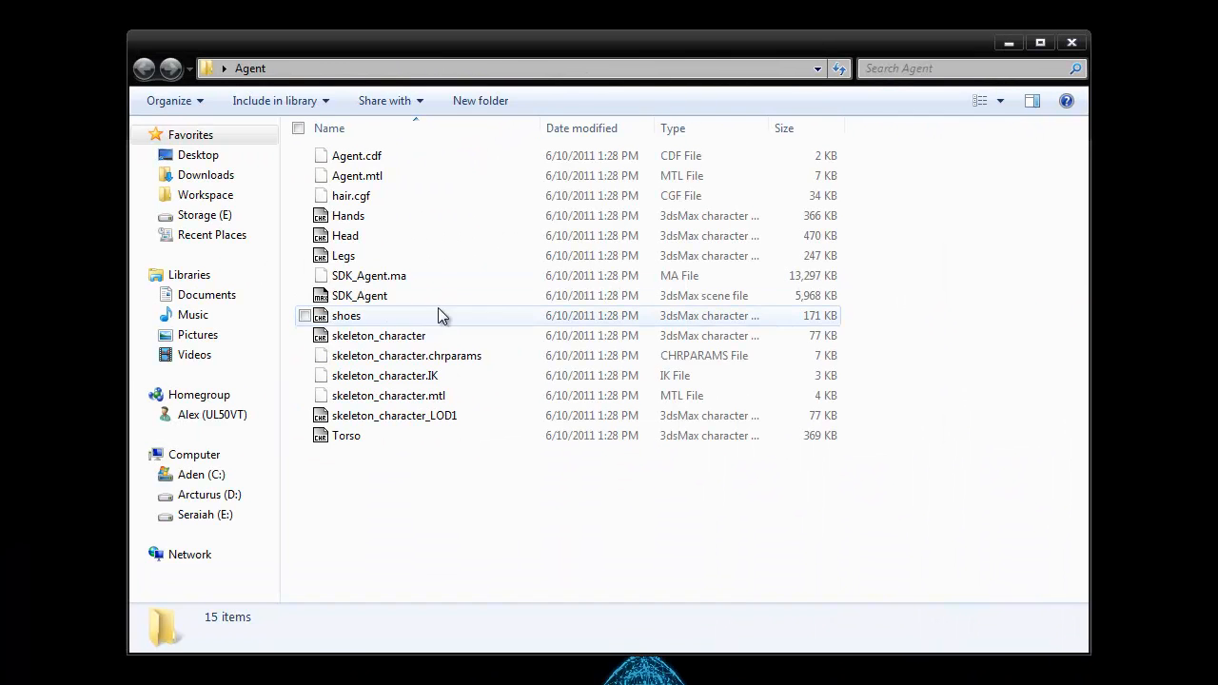
pyautogui.click(369, 274)
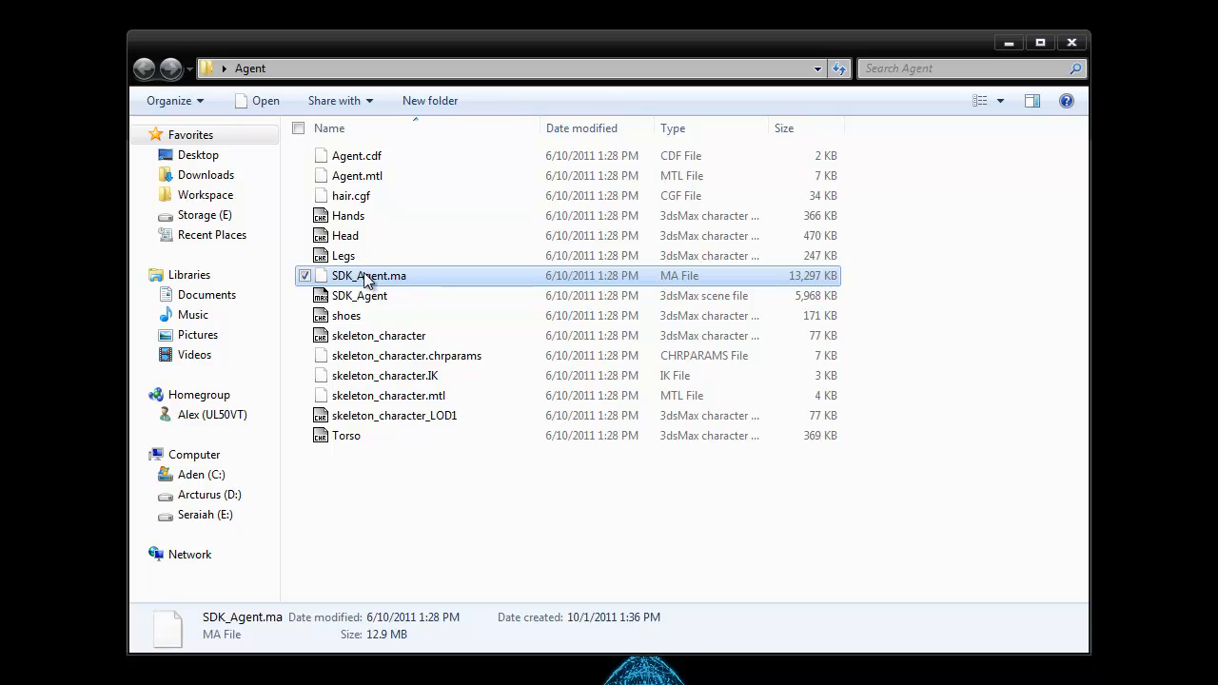
pyautogui.click(360, 295)
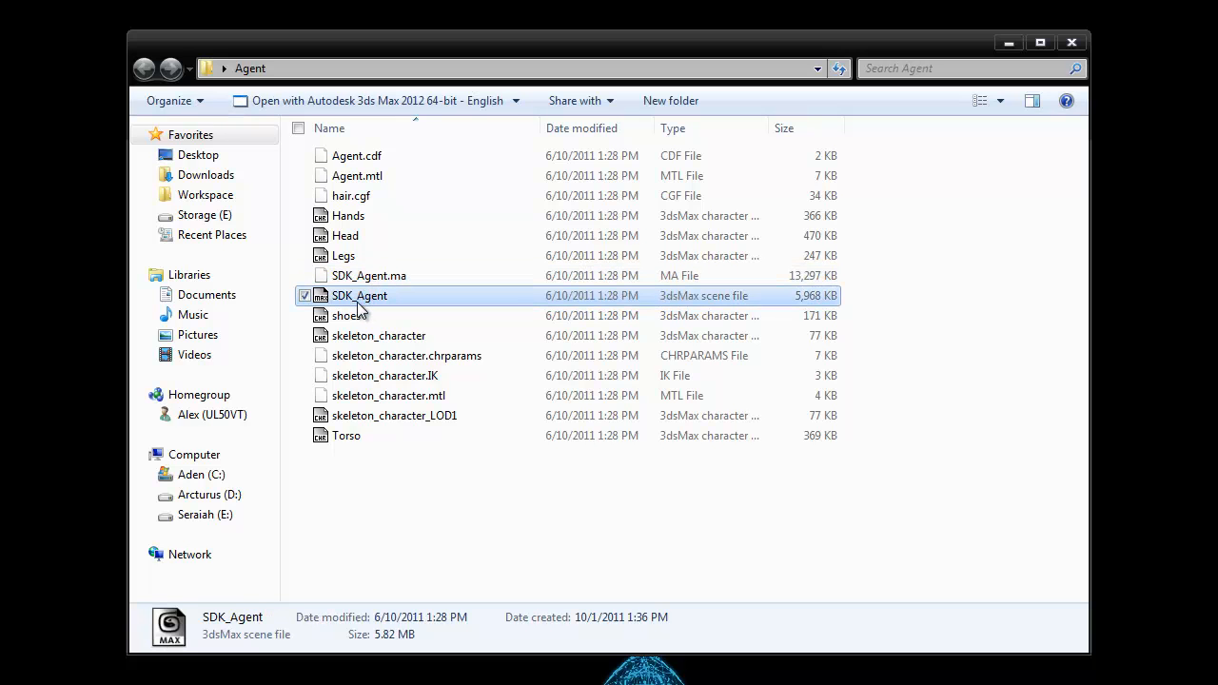
pyautogui.moveTo(574, 324)
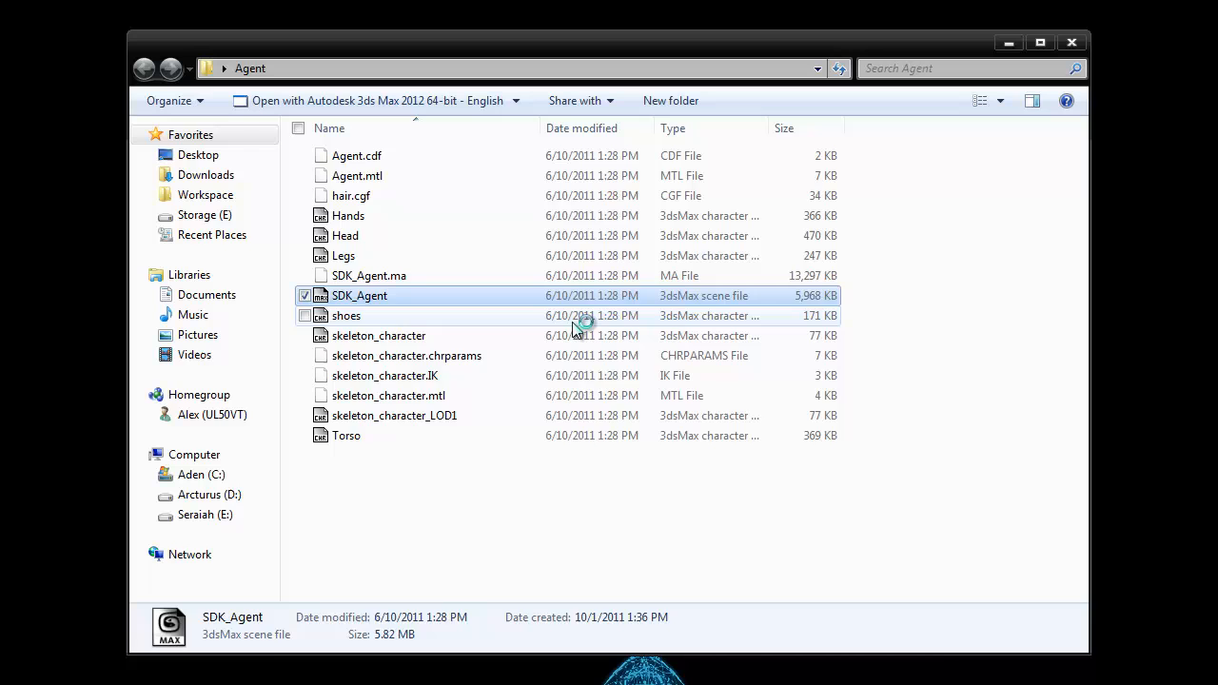
pyautogui.doubleClick(360, 295)
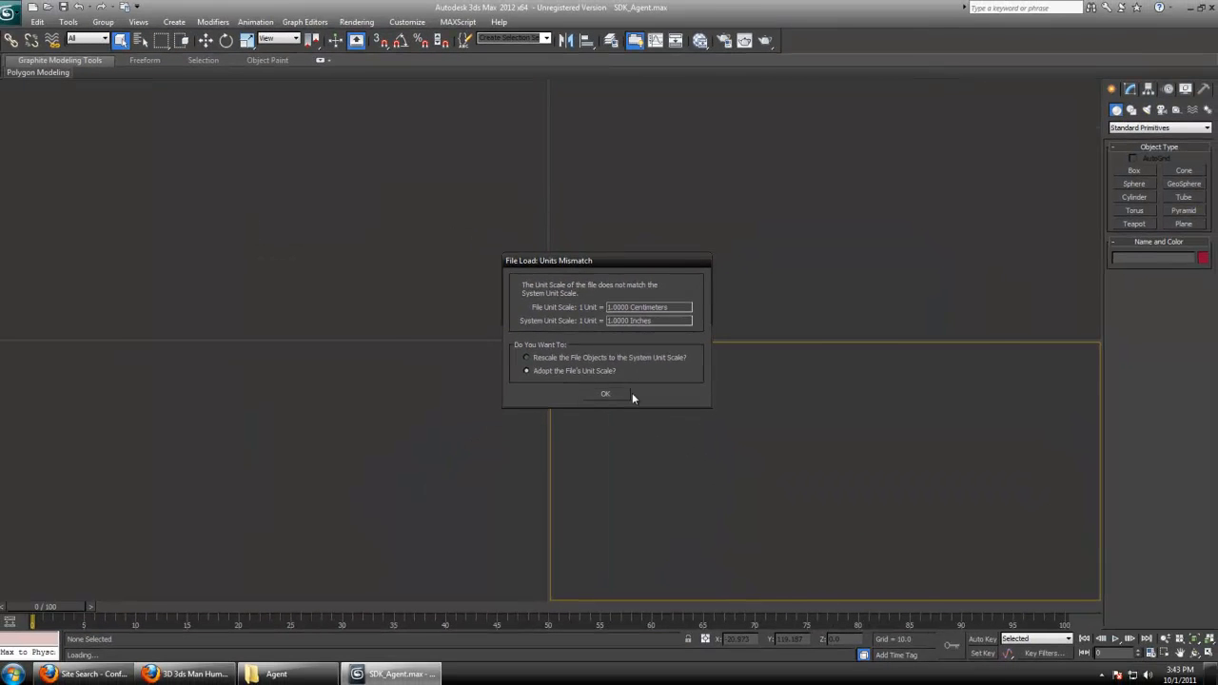
# Adopt the file's unit scale and unfreeze all objects and layers in the scene.
pyautogui.click(605, 394)
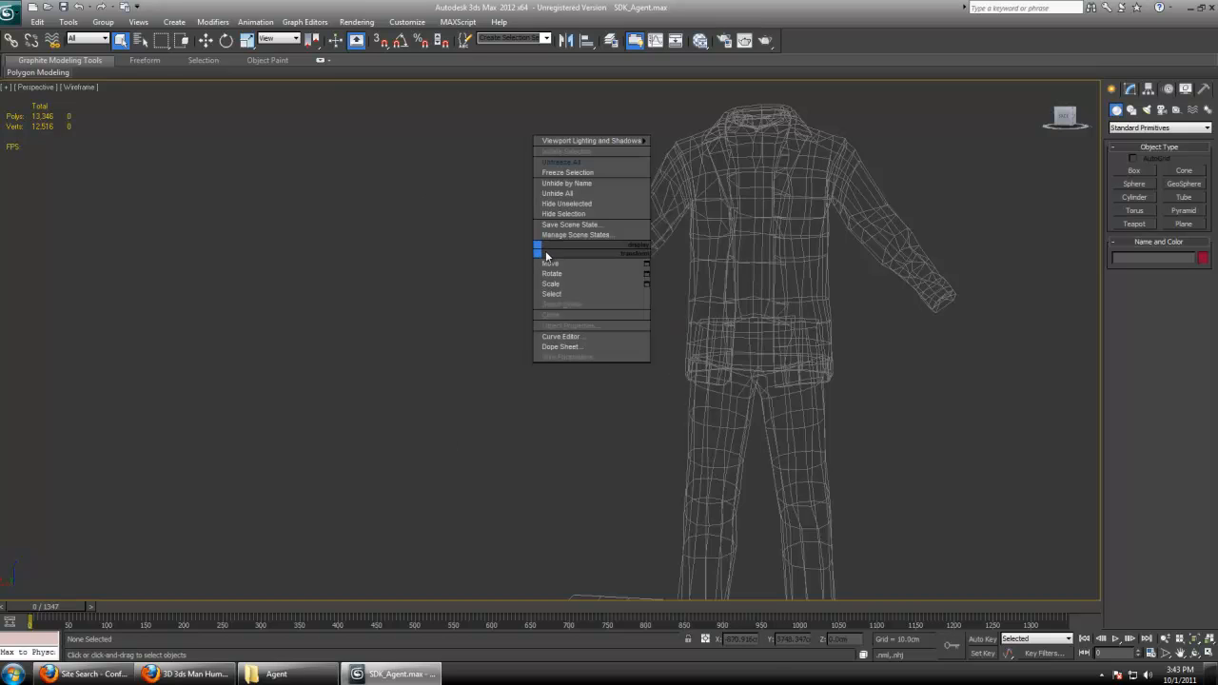
pyautogui.click(555, 194)
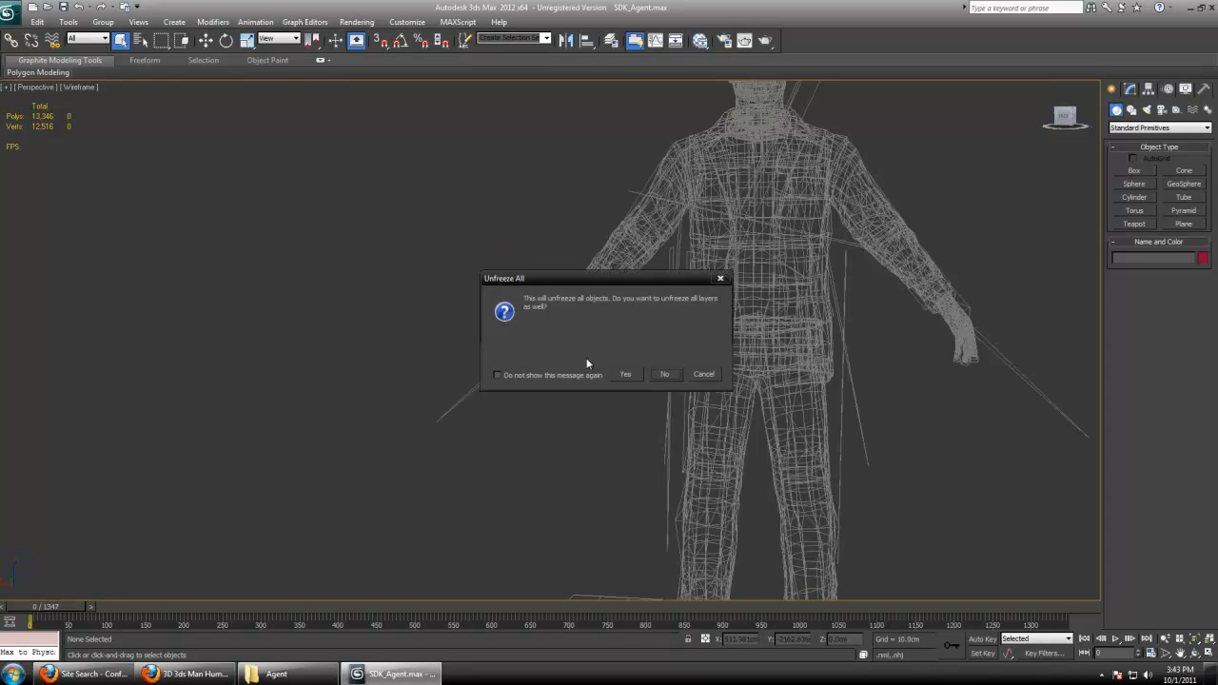
pyautogui.click(624, 373)
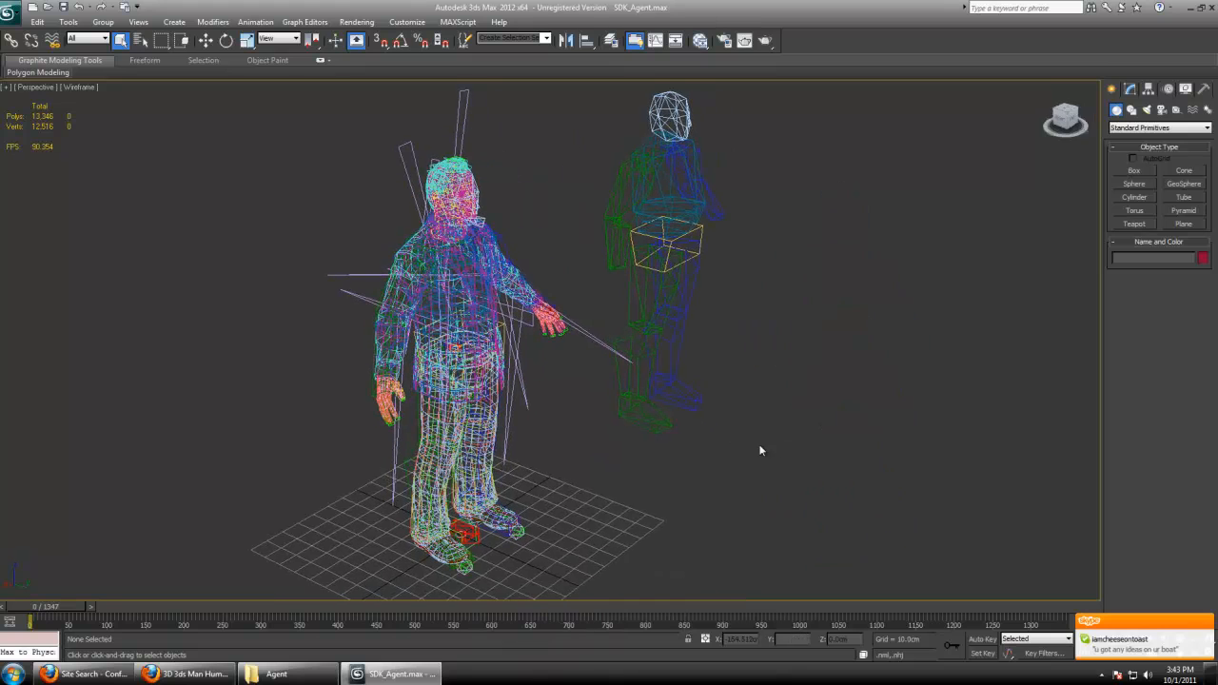
# Enable the Layers toolbar and bring up the Layer Manager listing the scene's layers.
pyautogui.rightClick(818, 47)
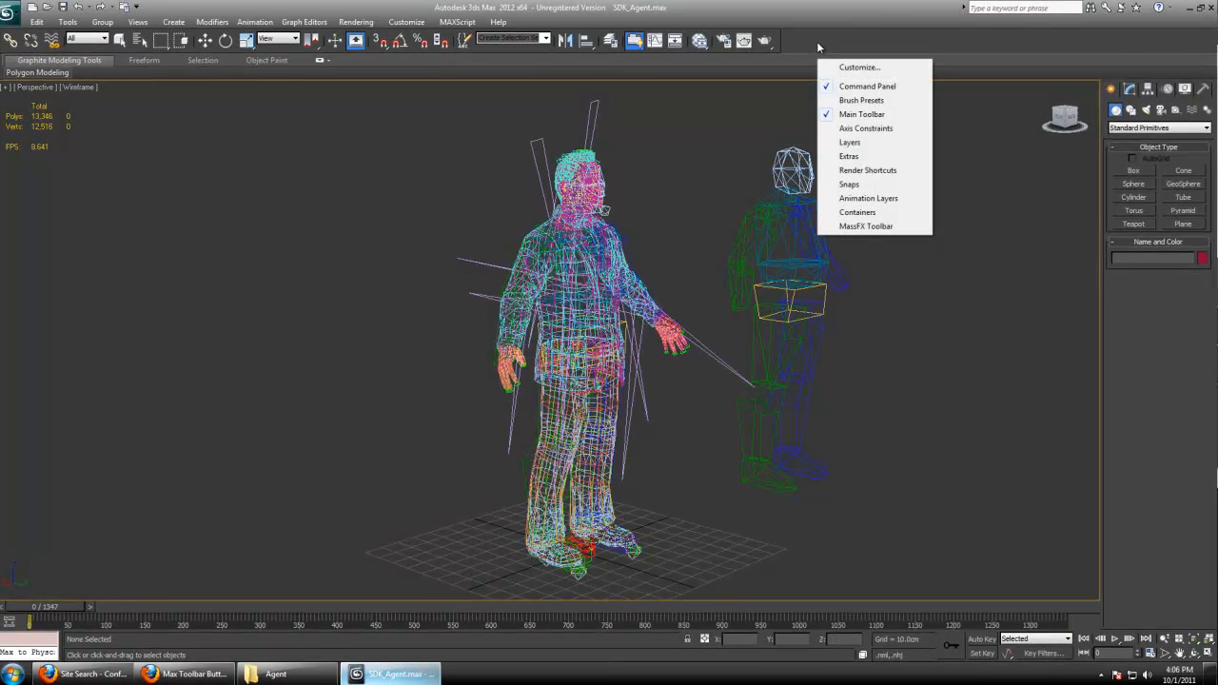
pyautogui.click(849, 140)
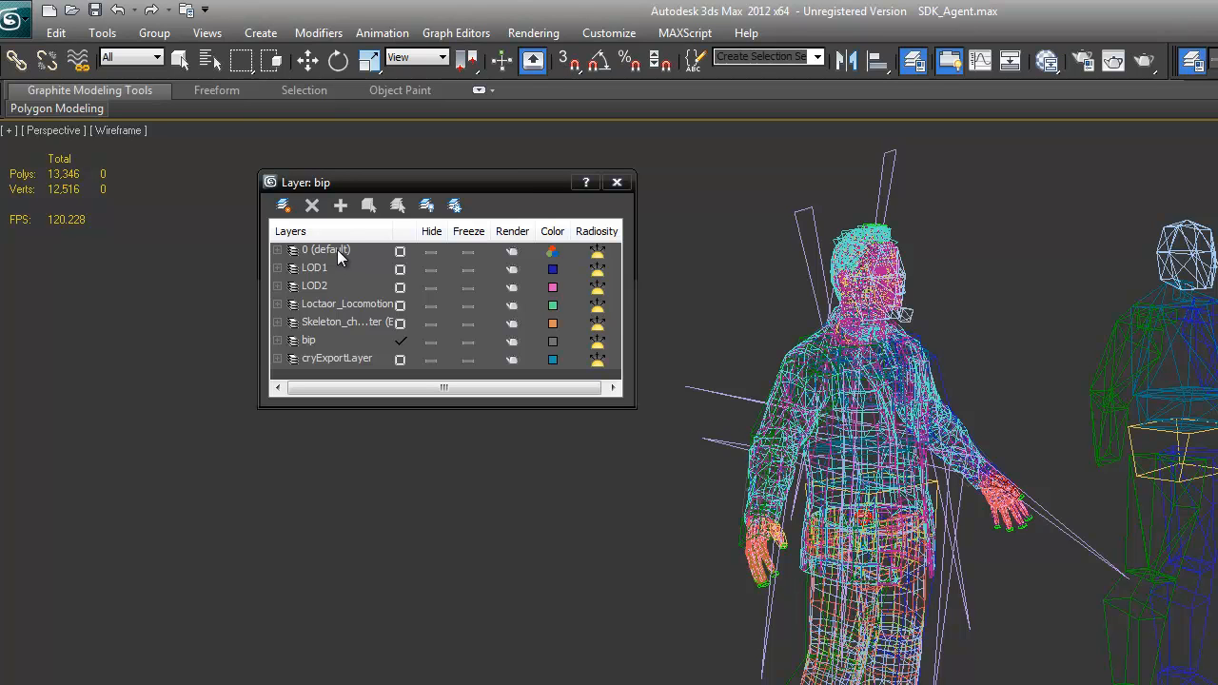
pyautogui.click(314, 285)
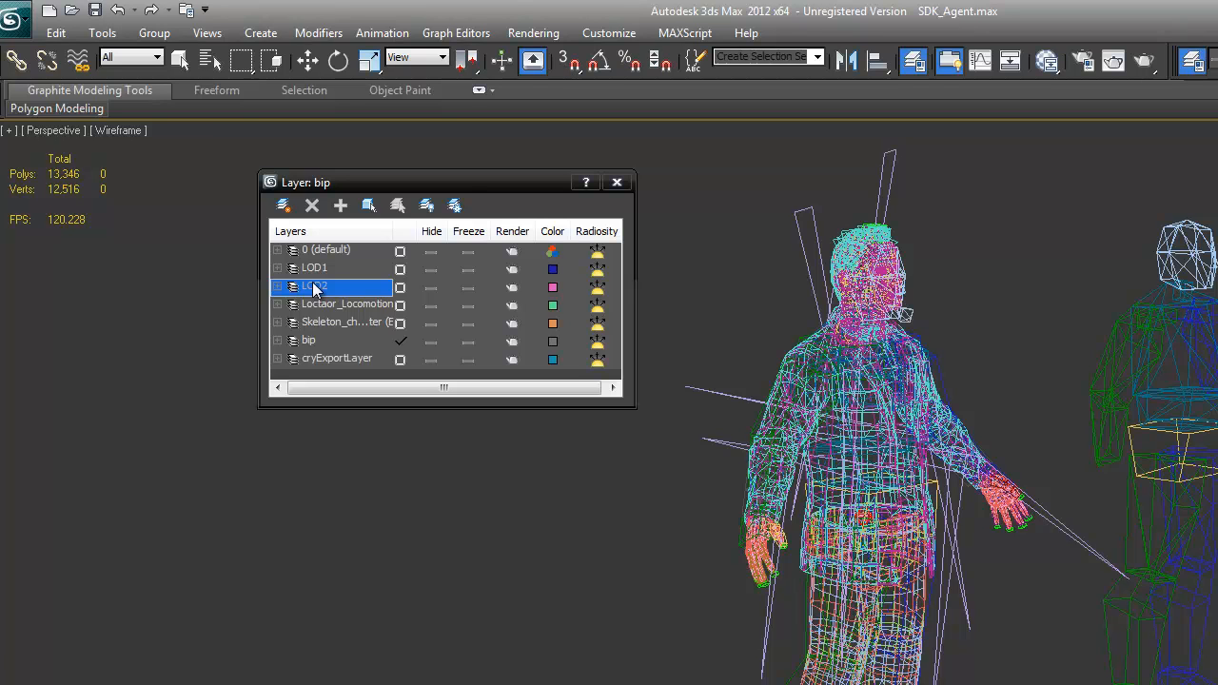
pyautogui.click(314, 266)
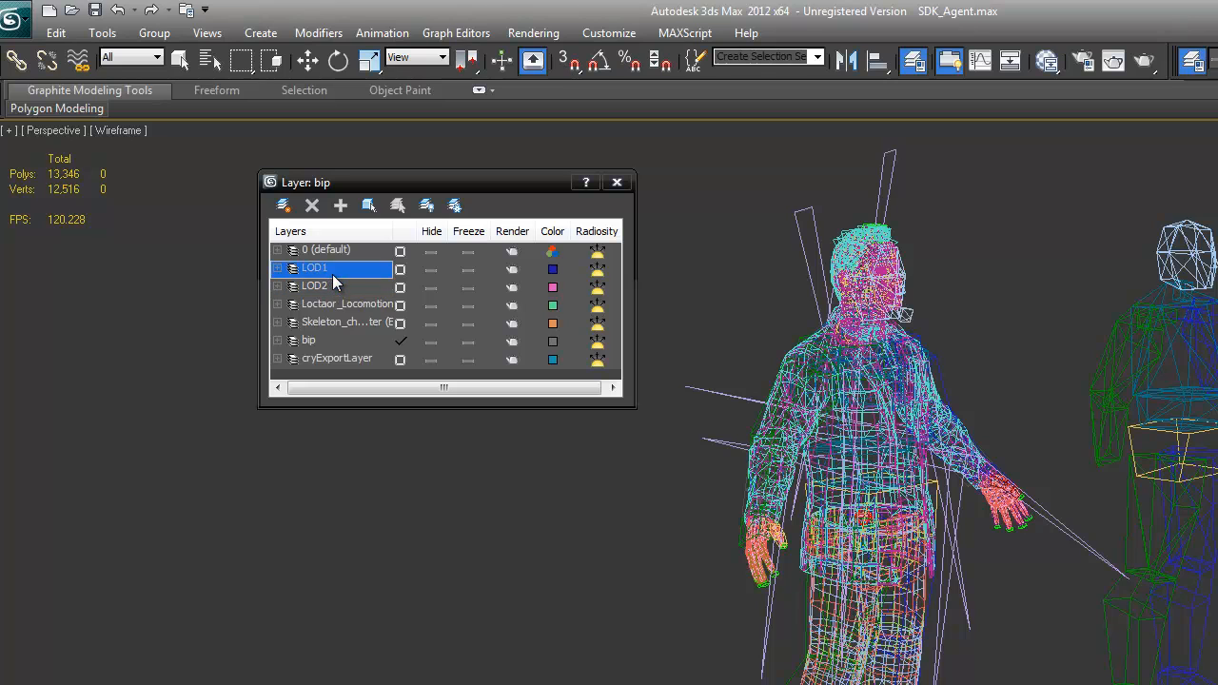
# Review the LOD1 and default layers and hide the LOD1 layer.
pyautogui.click(327, 249)
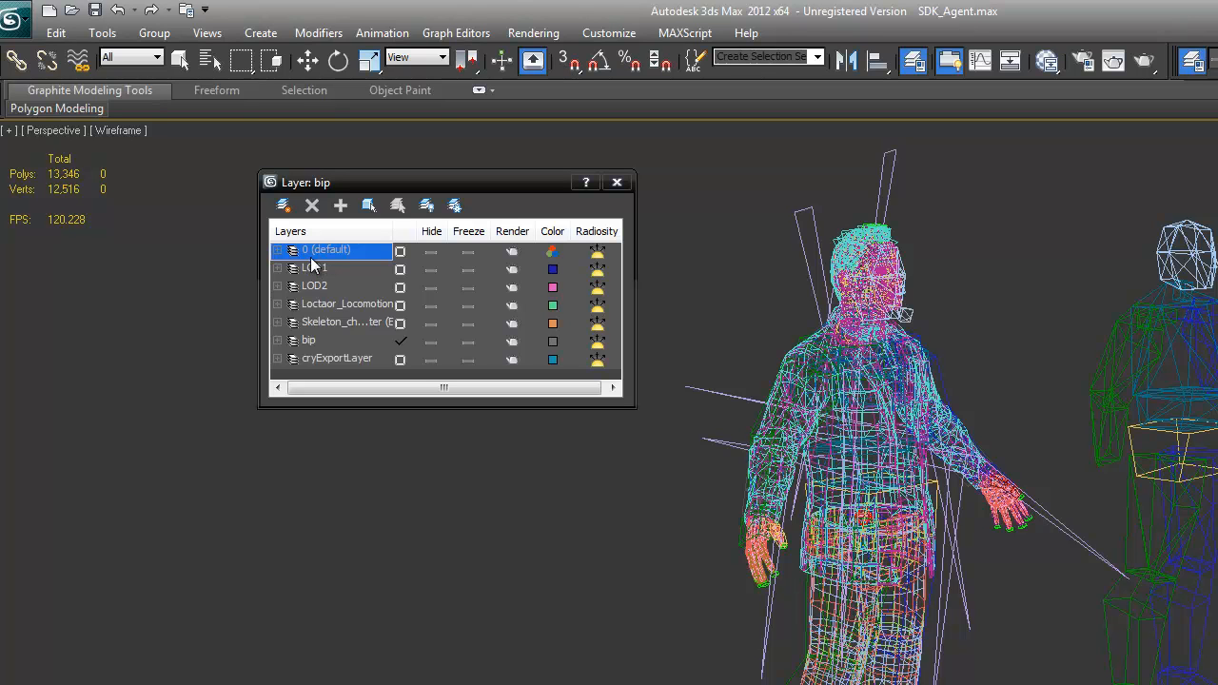
pyautogui.click(323, 269)
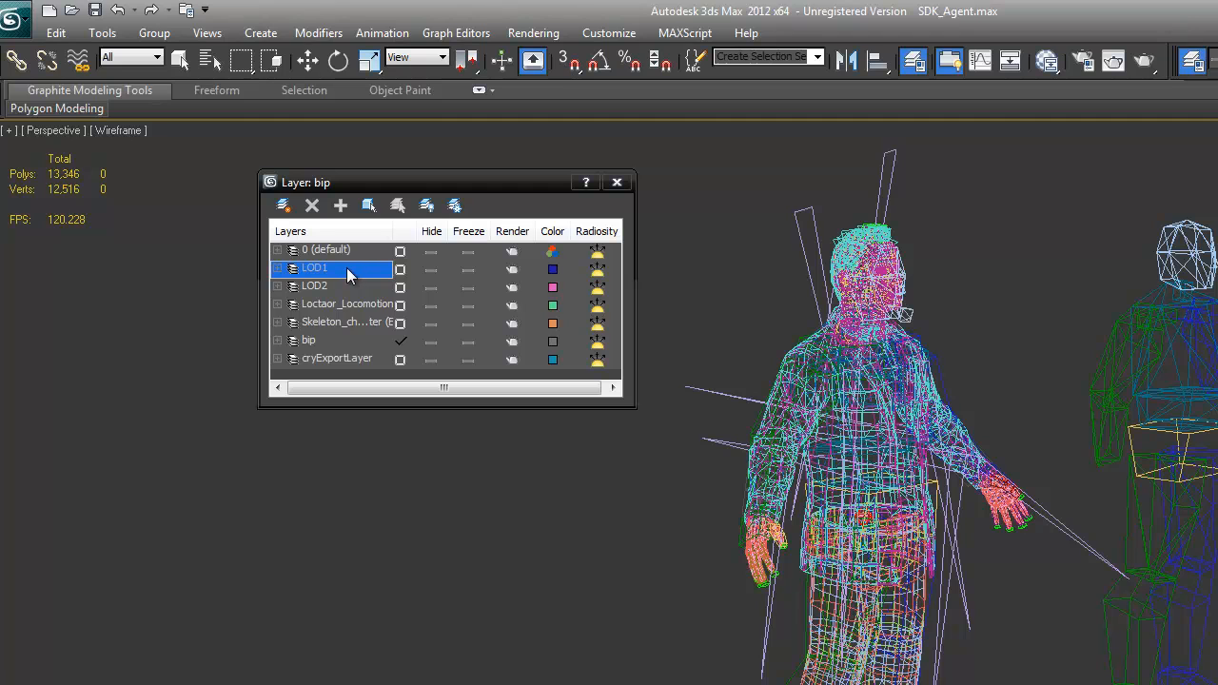
pyautogui.moveTo(384, 278)
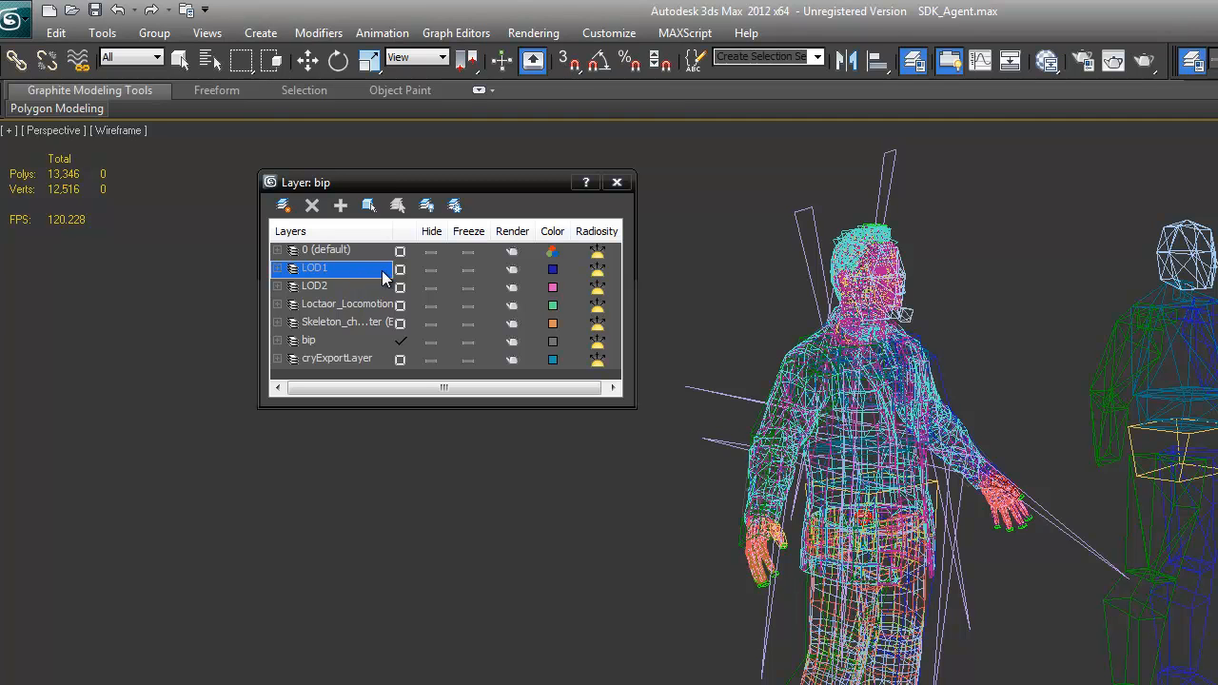
pyautogui.click(430, 268)
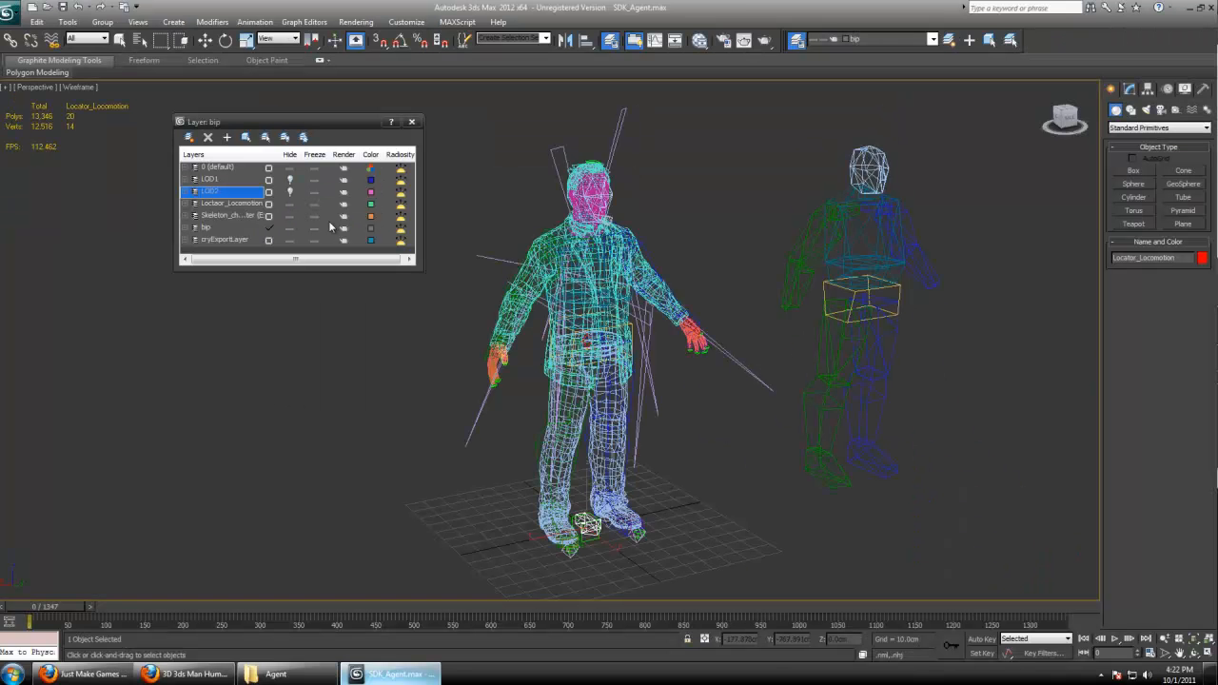
# Select the Locator_Locomotion layer and switch over to Firefox.
pyautogui.click(232, 202)
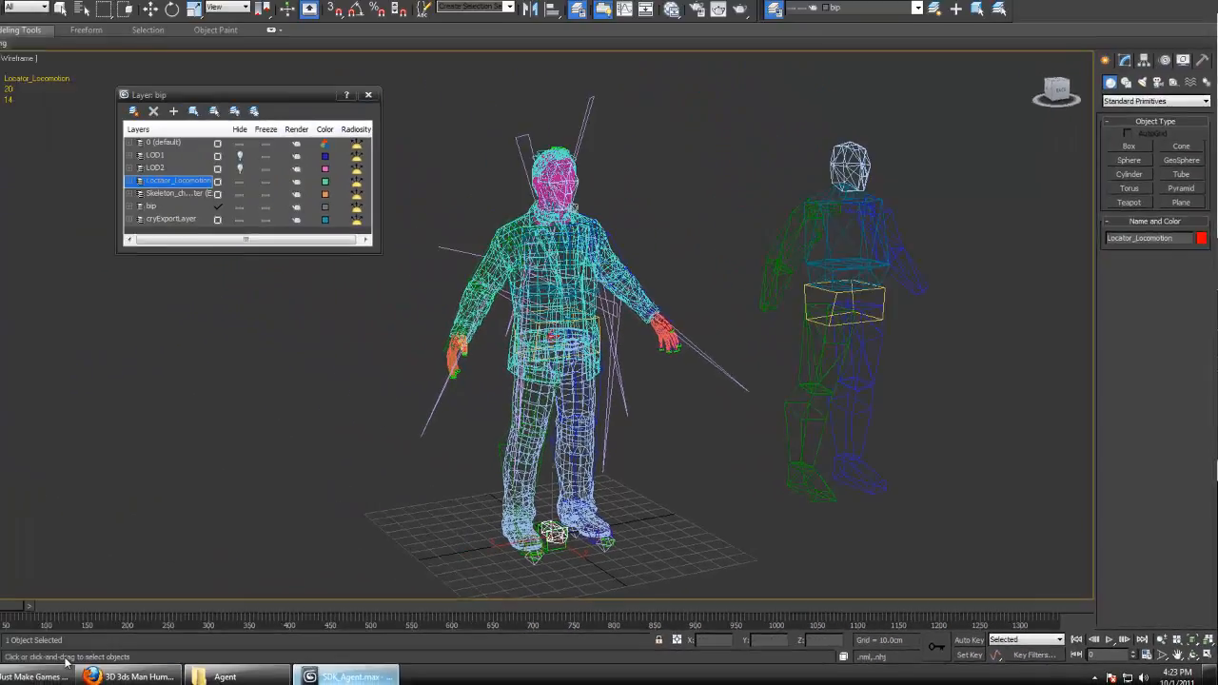
pyautogui.click(91, 673)
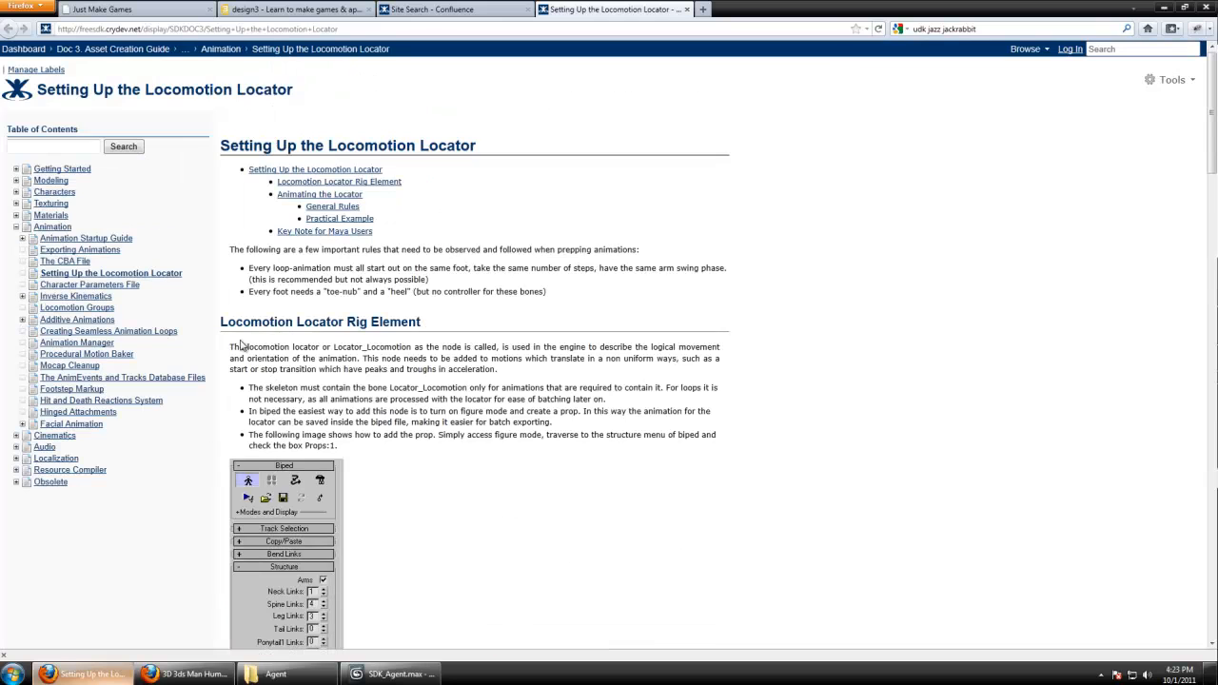
pyautogui.moveTo(147, 99)
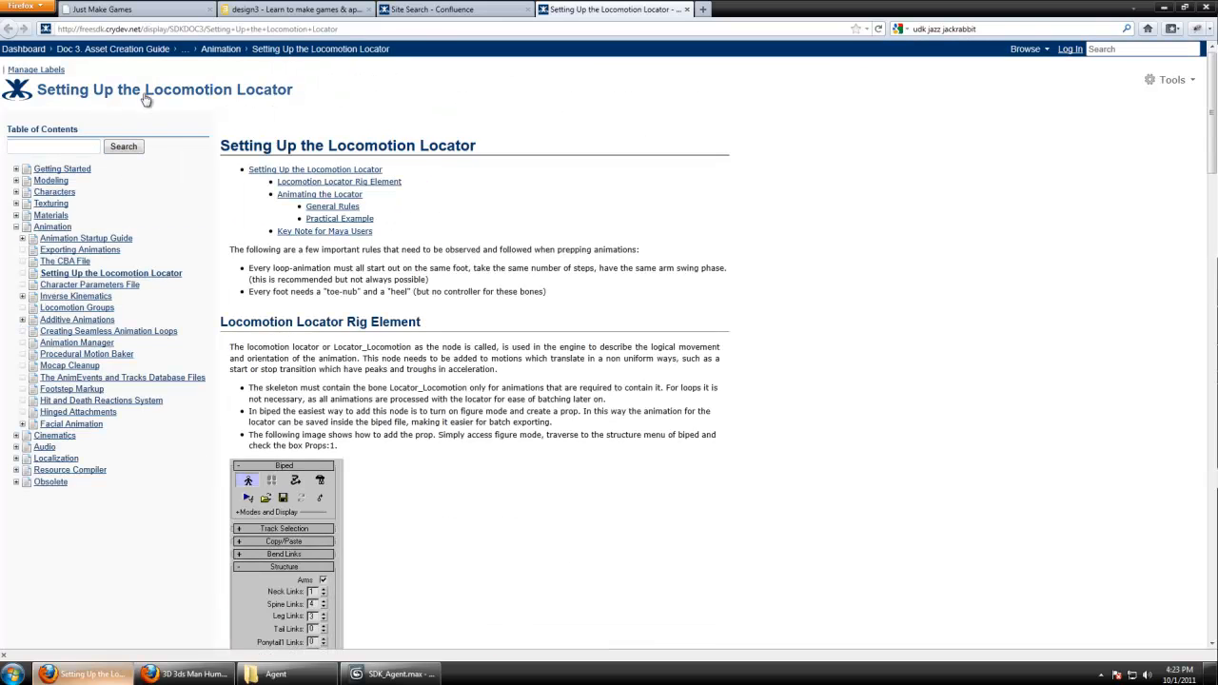
pyautogui.moveTo(53, 236)
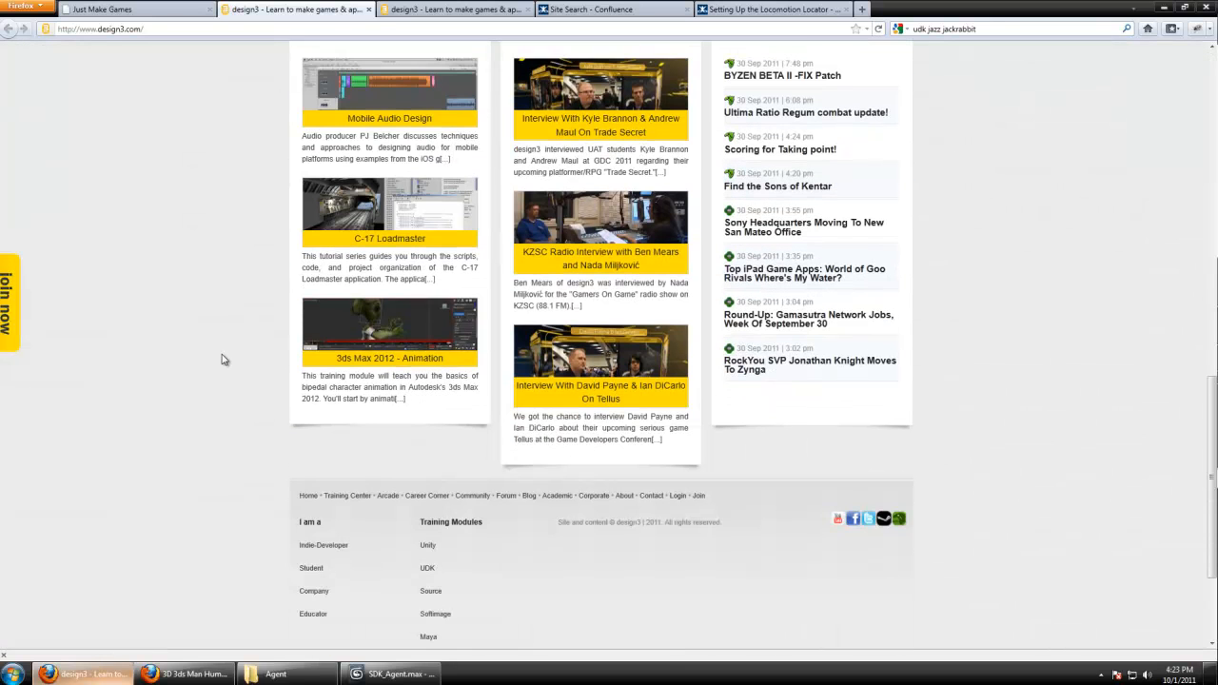
# Scroll through the design3 homepage, then return to the 3ds Max Agent scene.
pyautogui.scroll(3)
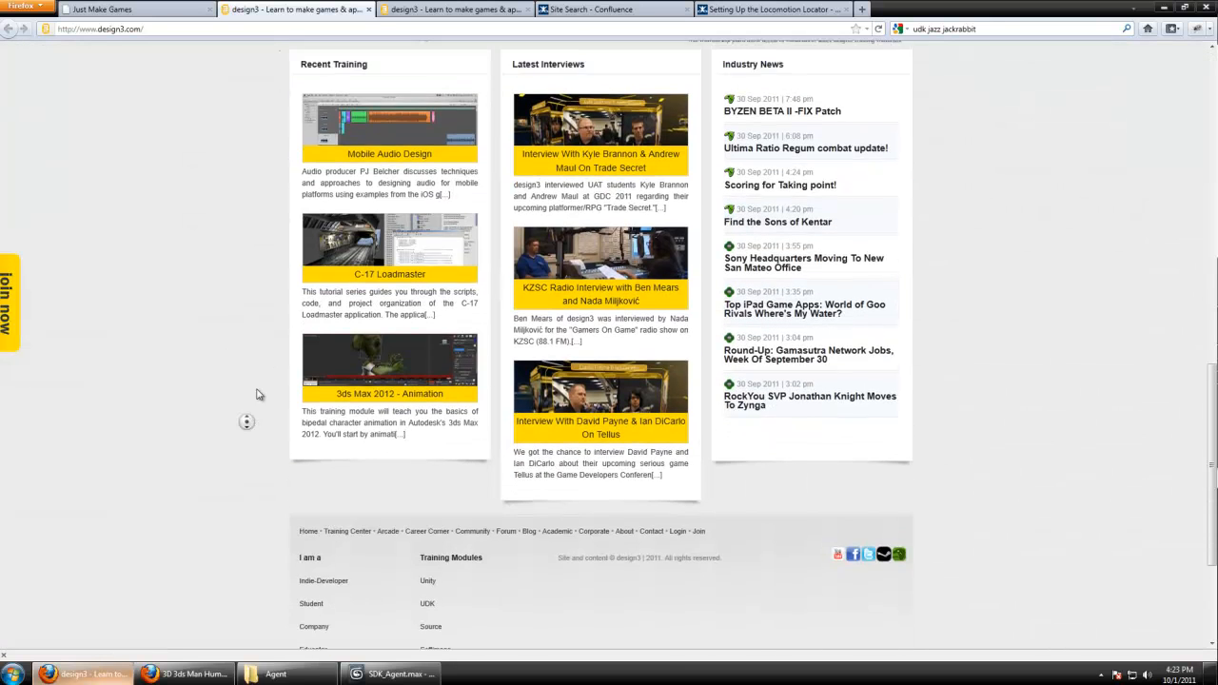
pyautogui.scroll(3)
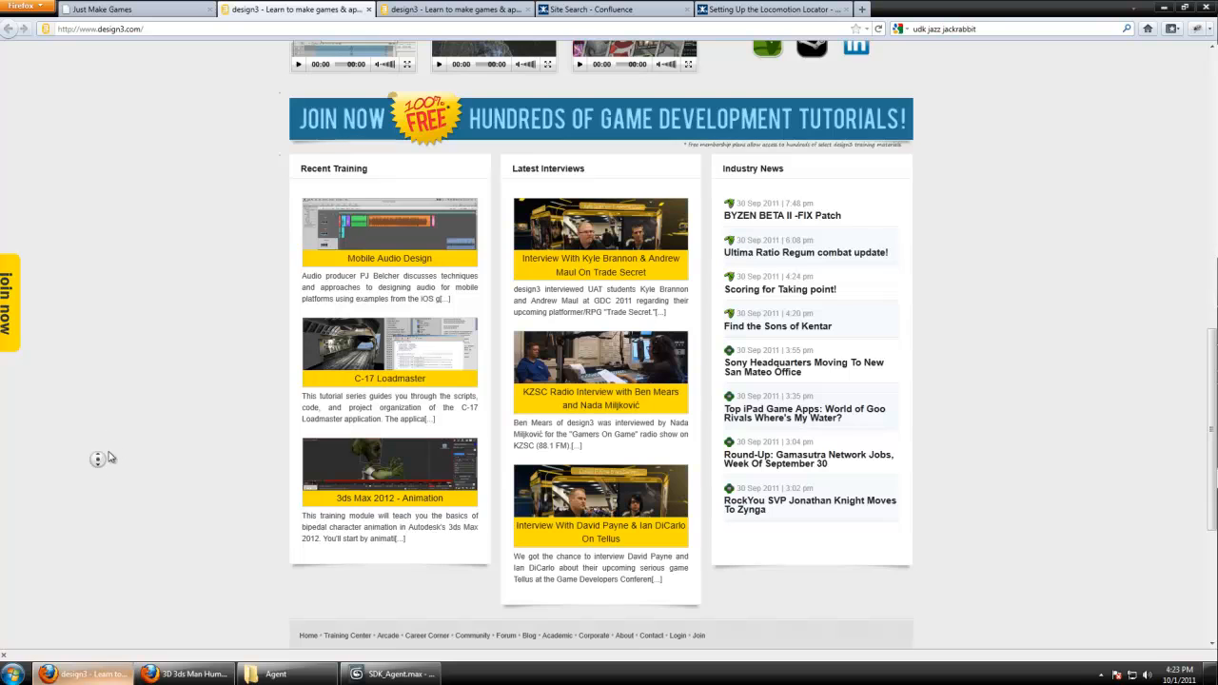
pyautogui.scroll(3)
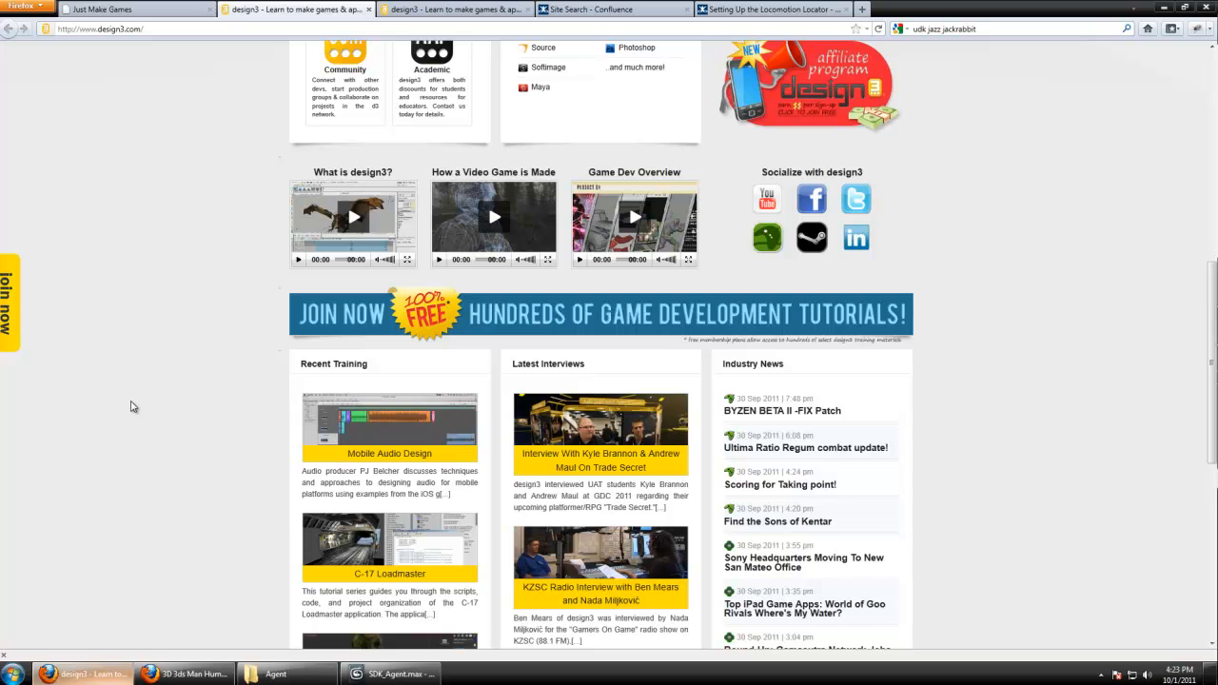
pyautogui.click(104, 10)
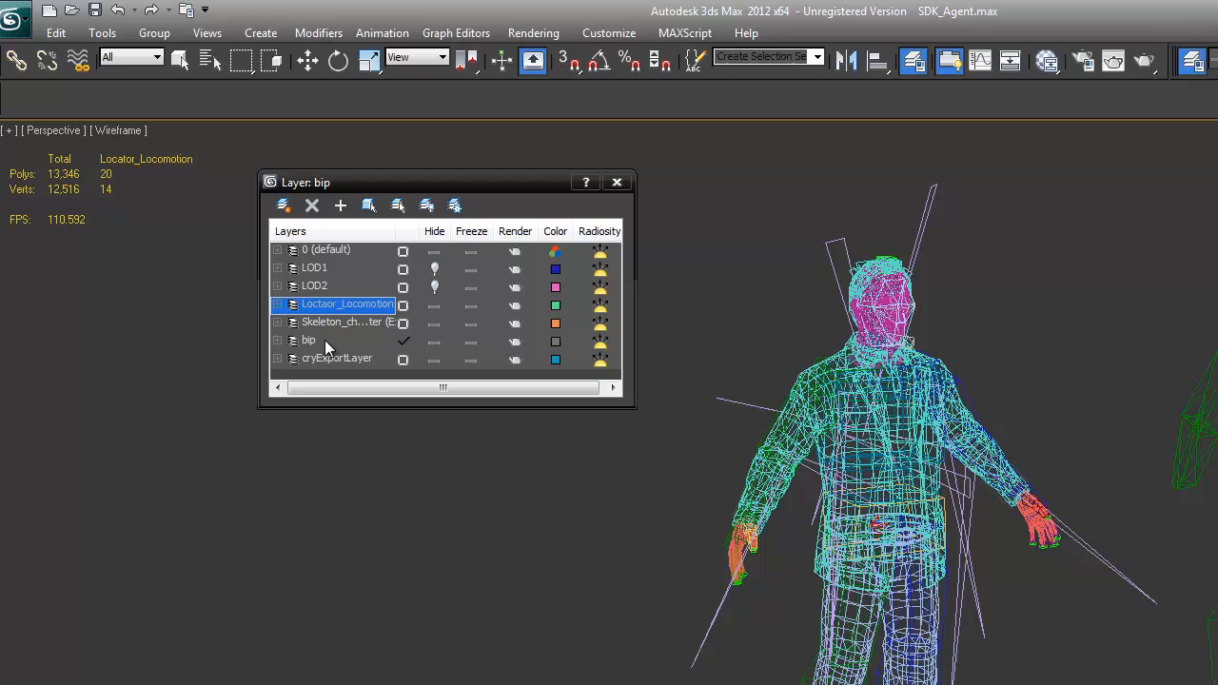
pyautogui.click(309, 340)
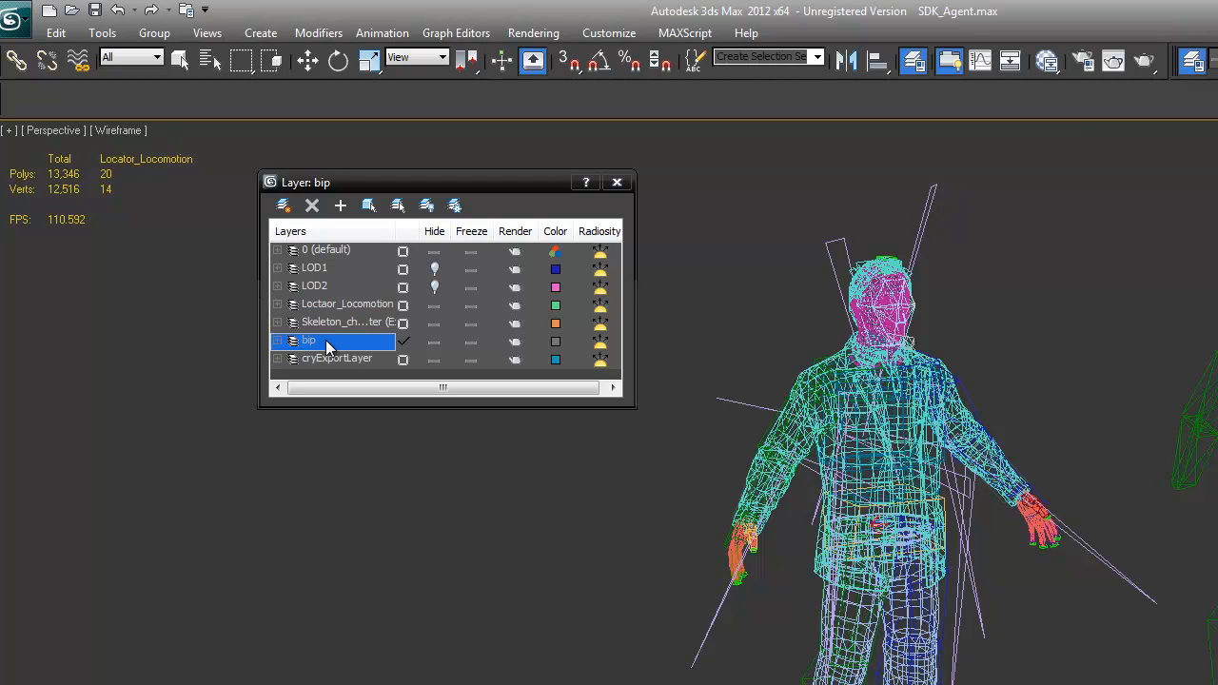
pyautogui.moveTo(426, 352)
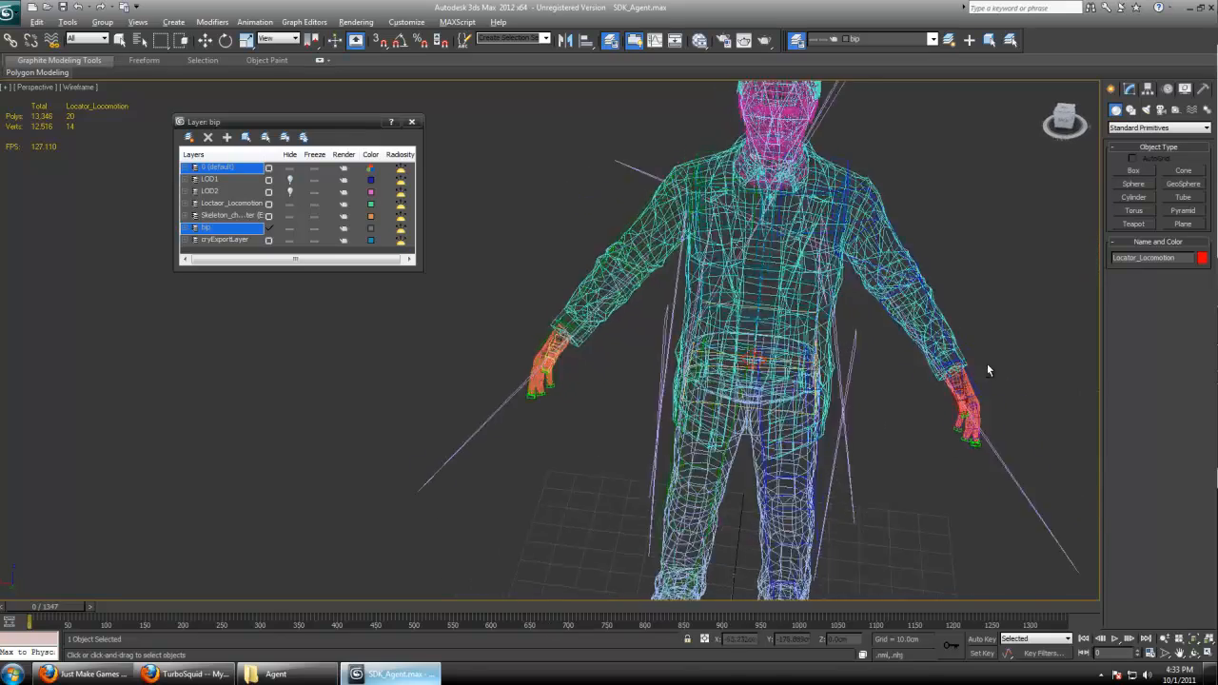
pyautogui.moveTo(990, 371); pyautogui.dragTo(856, 276)
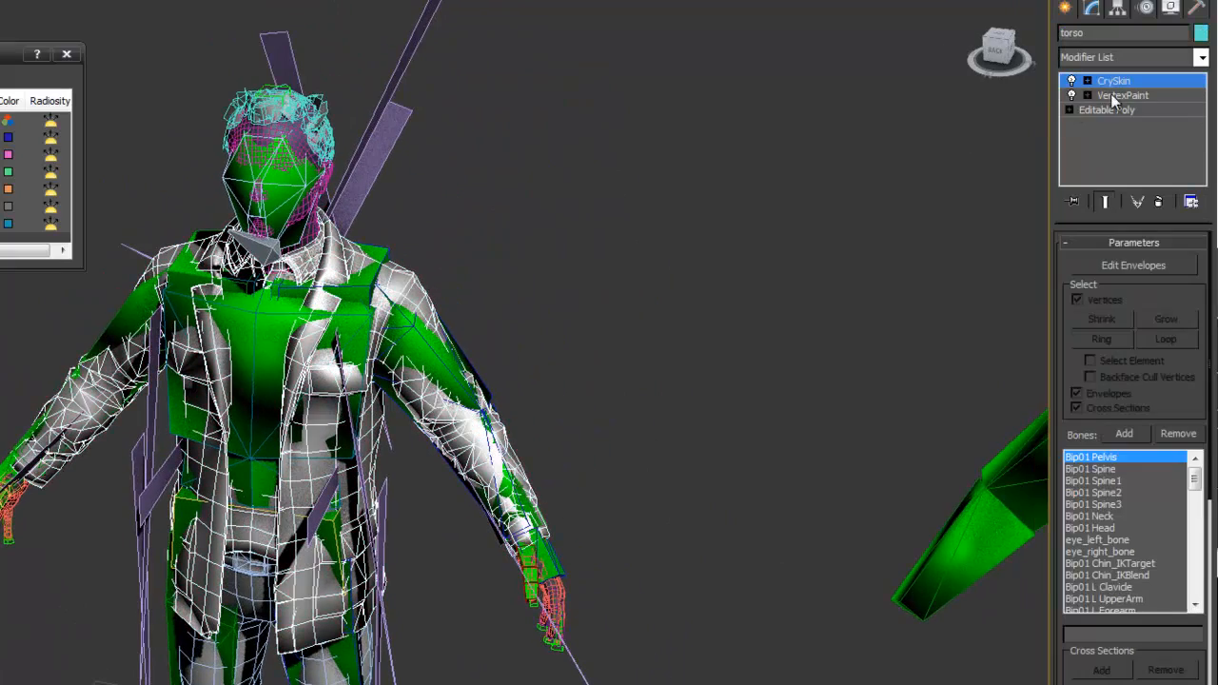
pyautogui.click(1202, 57)
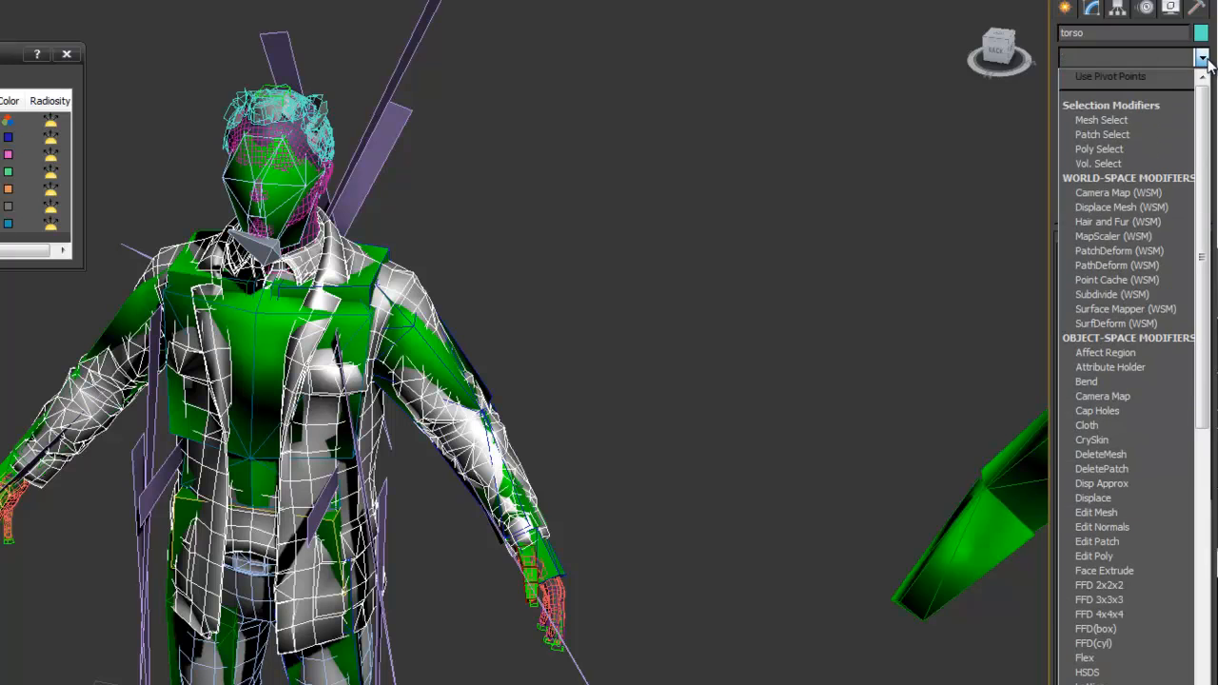
pyautogui.click(1092, 439)
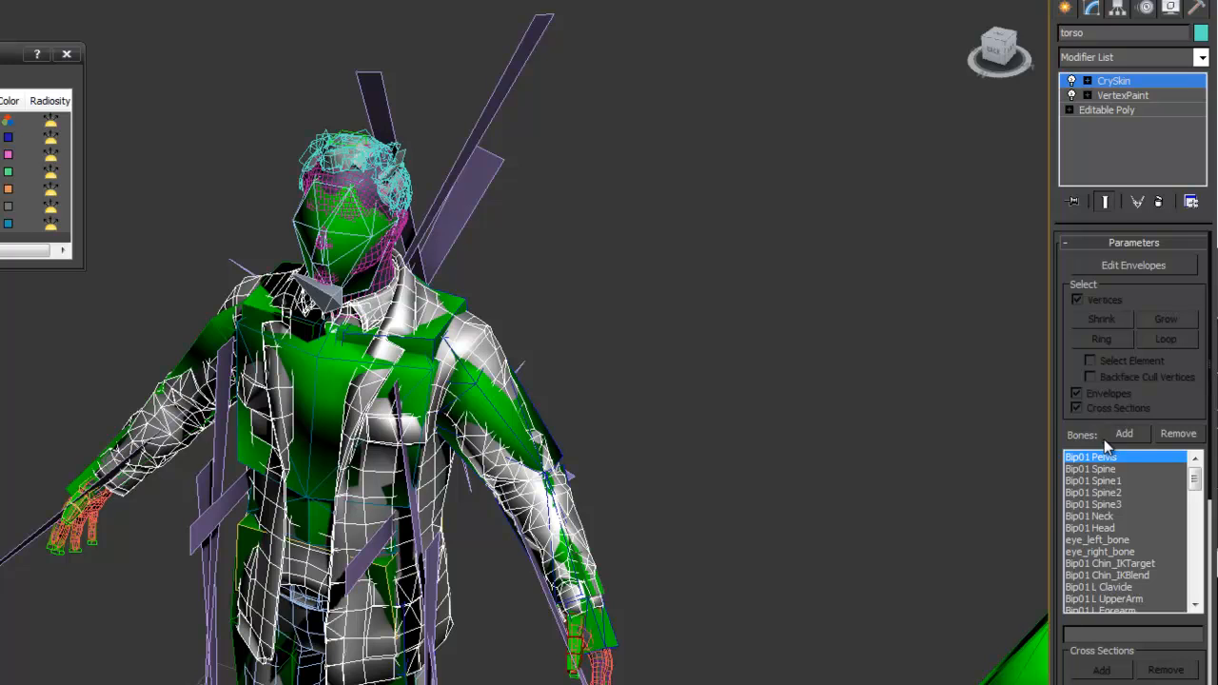
pyautogui.moveTo(1195, 480)
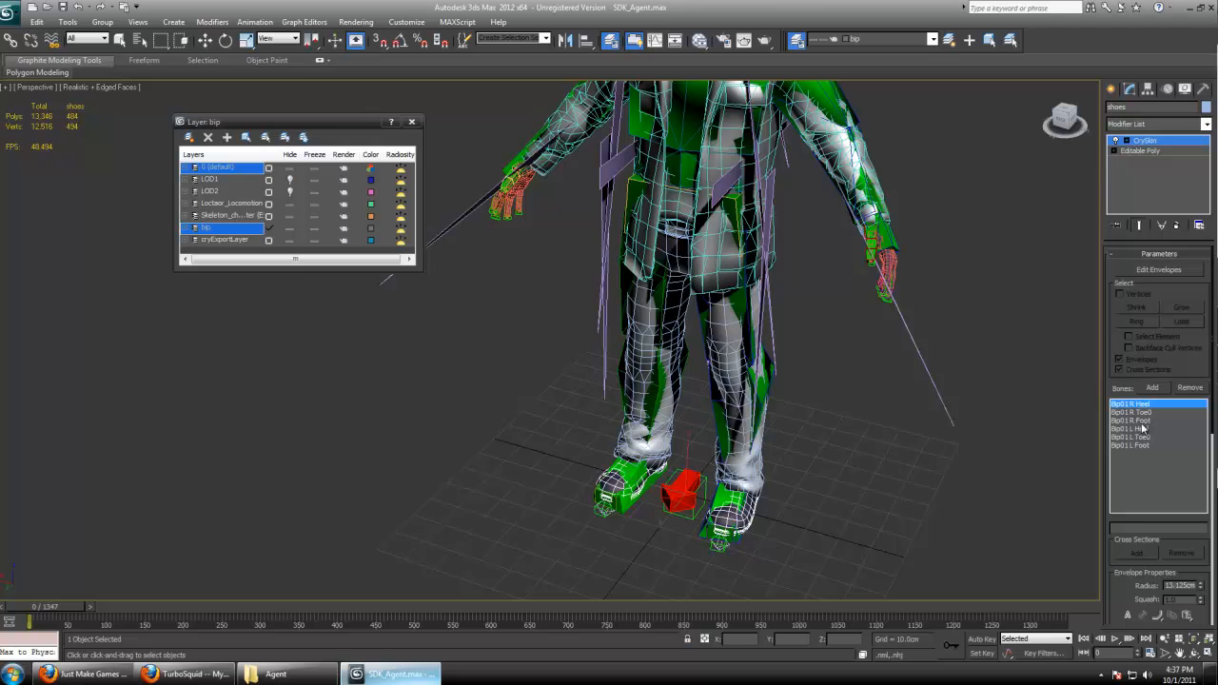
pyautogui.moveTo(928, 376)
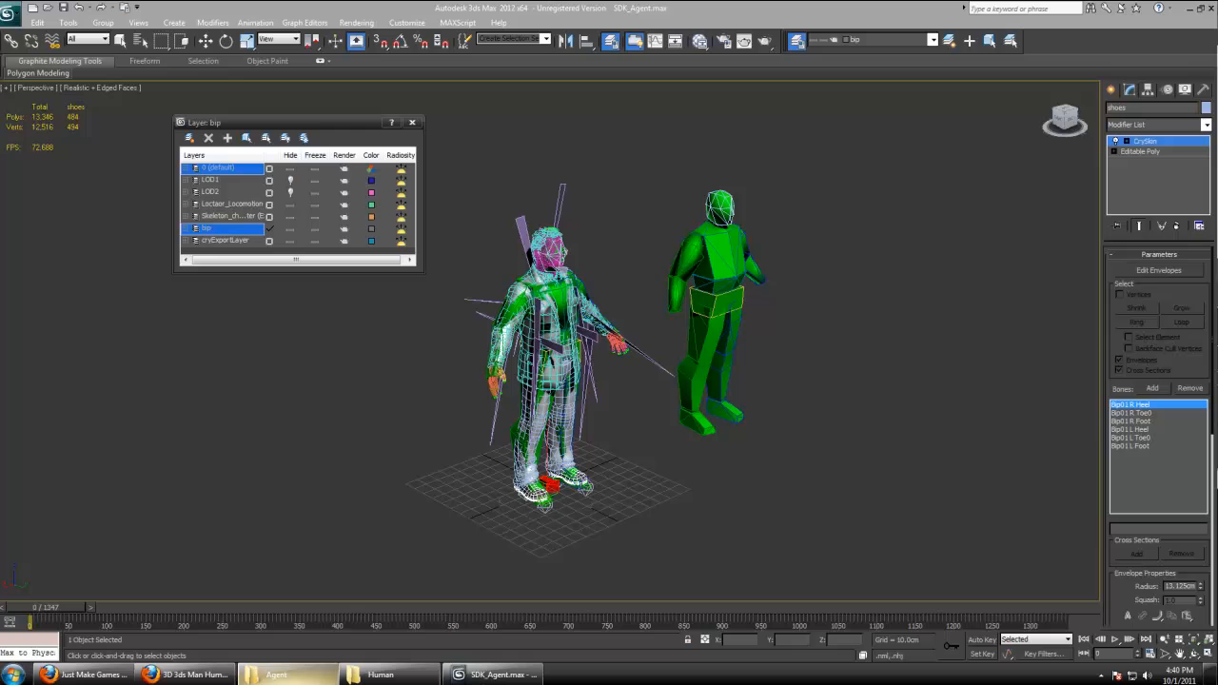
pyautogui.moveTo(512, 643)
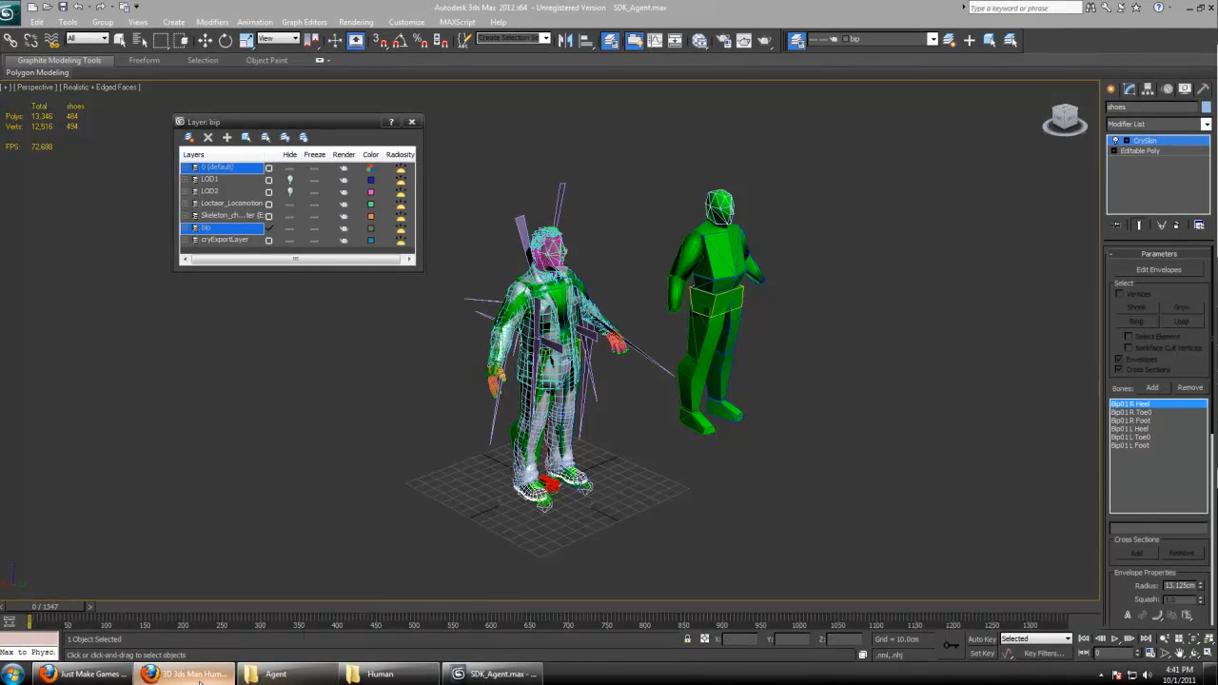
# Switch to the TurboSquid tab with the free low-poly Human model page.
pyautogui.click(190, 673)
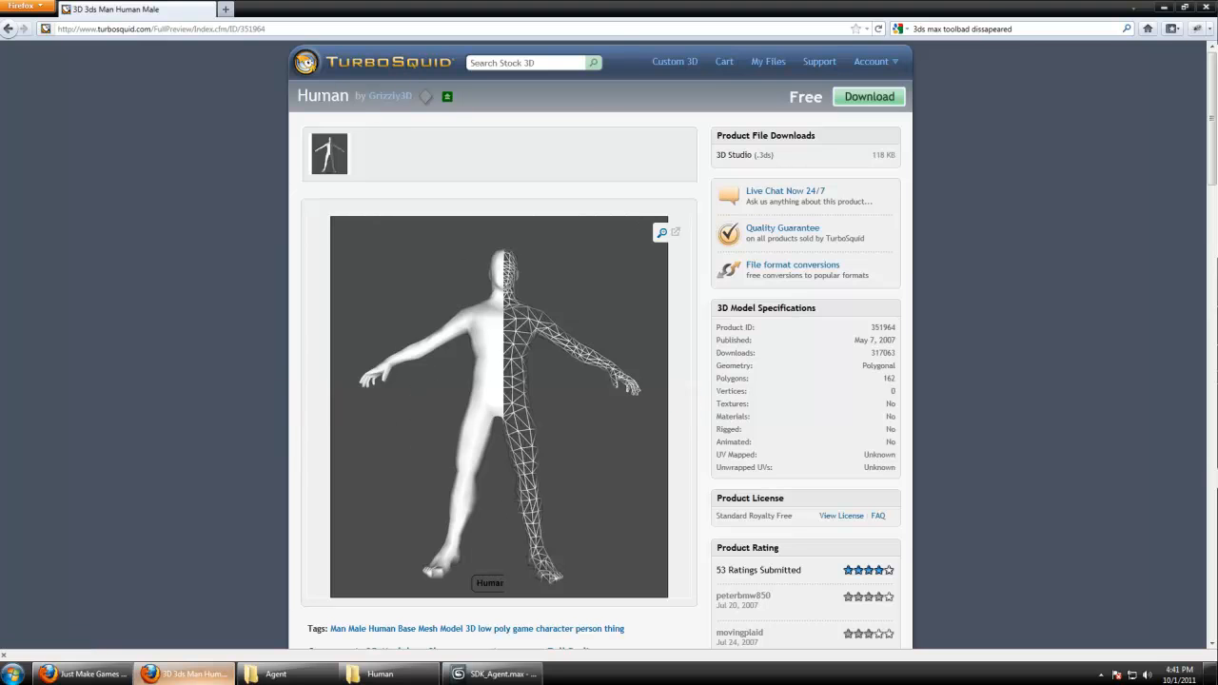
pyautogui.moveTo(388, 95)
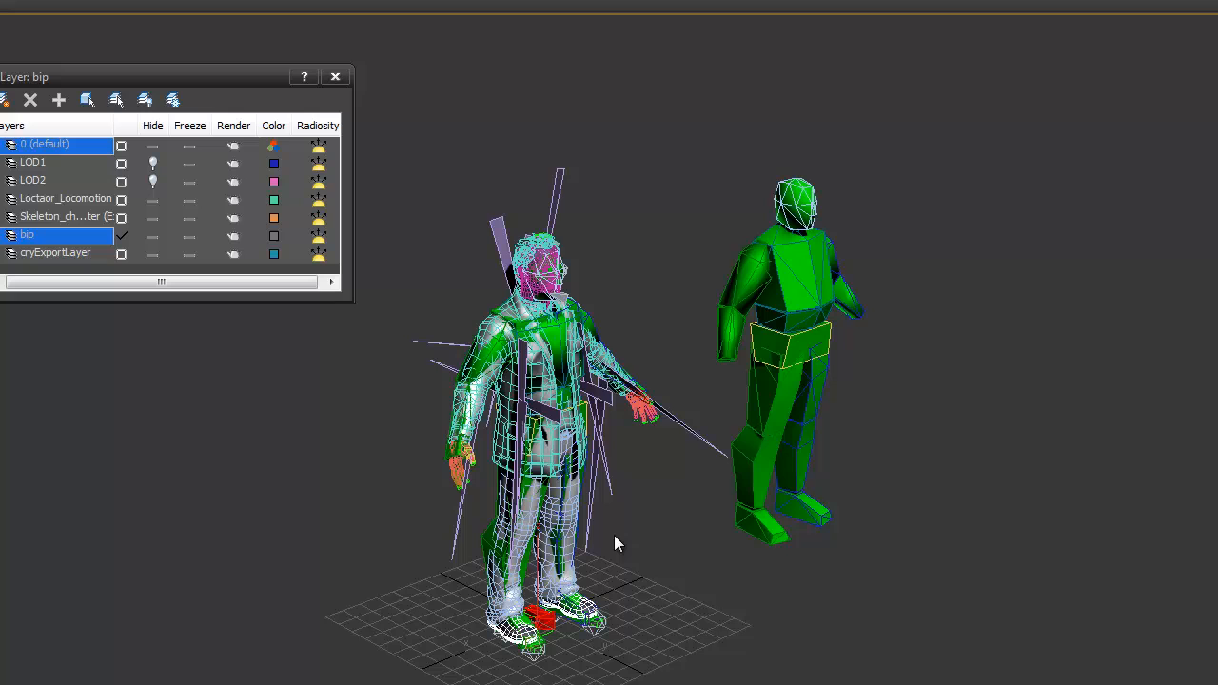
# Start an Import and browse to the folder holding the downloaded Human model.
pyautogui.click(15, 12)
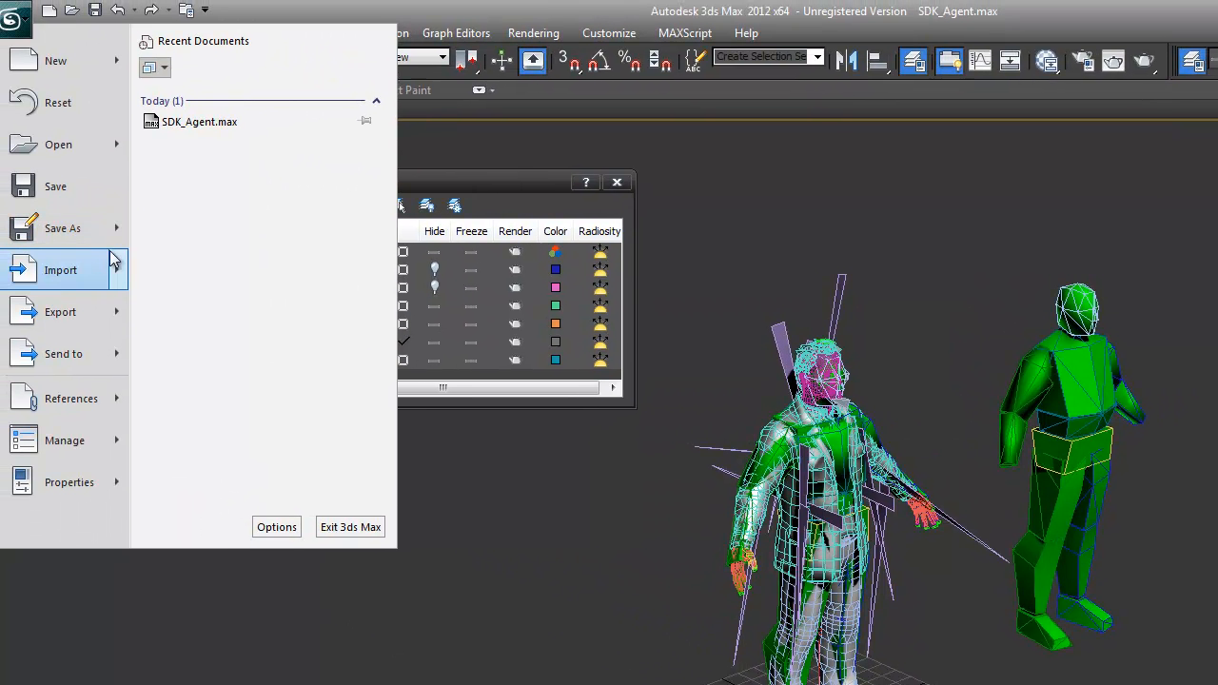
pyautogui.click(61, 270)
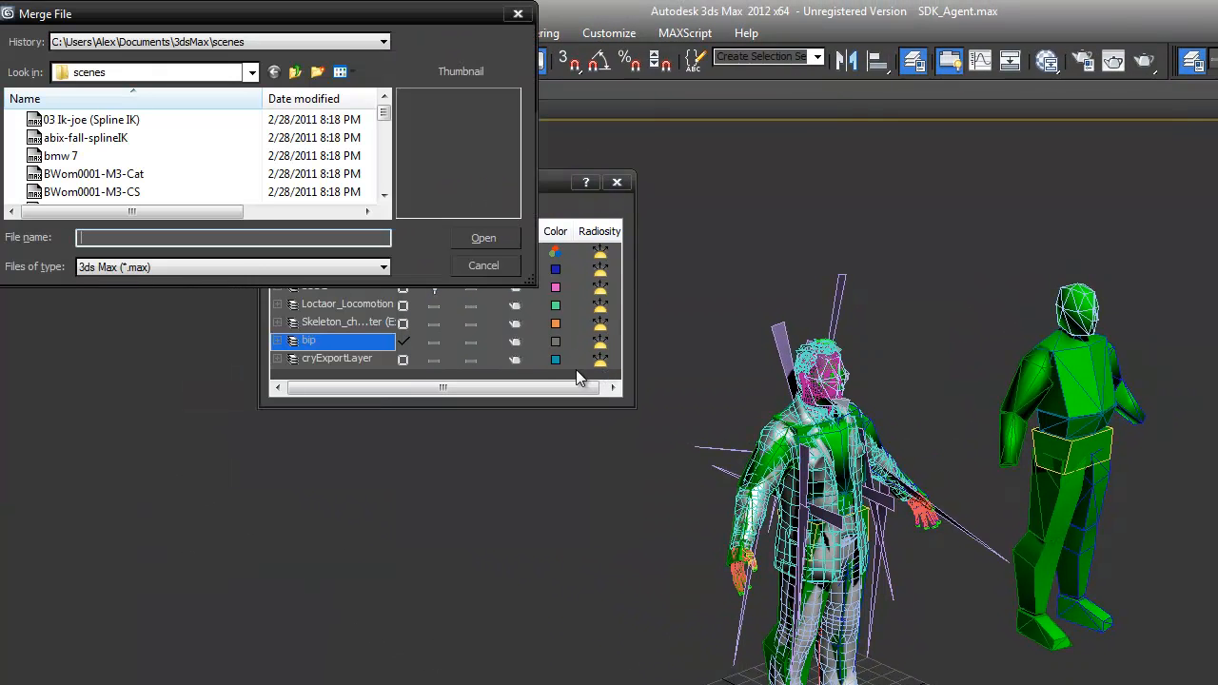
pyautogui.click(251, 72)
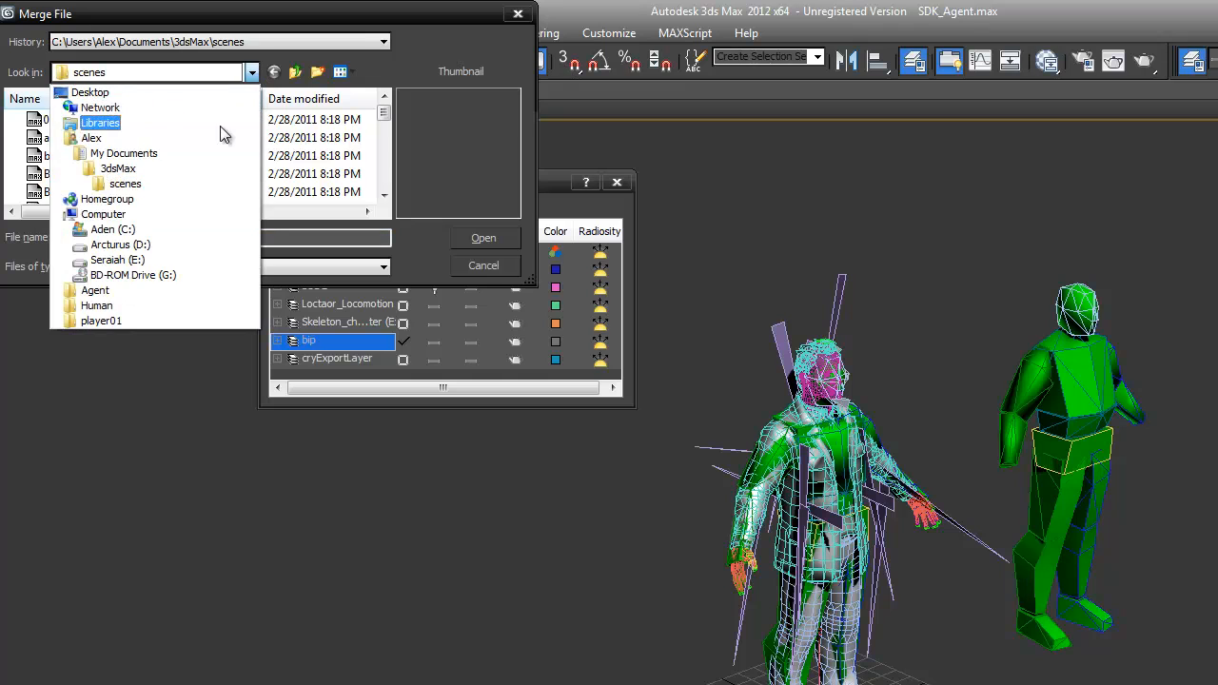
pyautogui.click(92, 91)
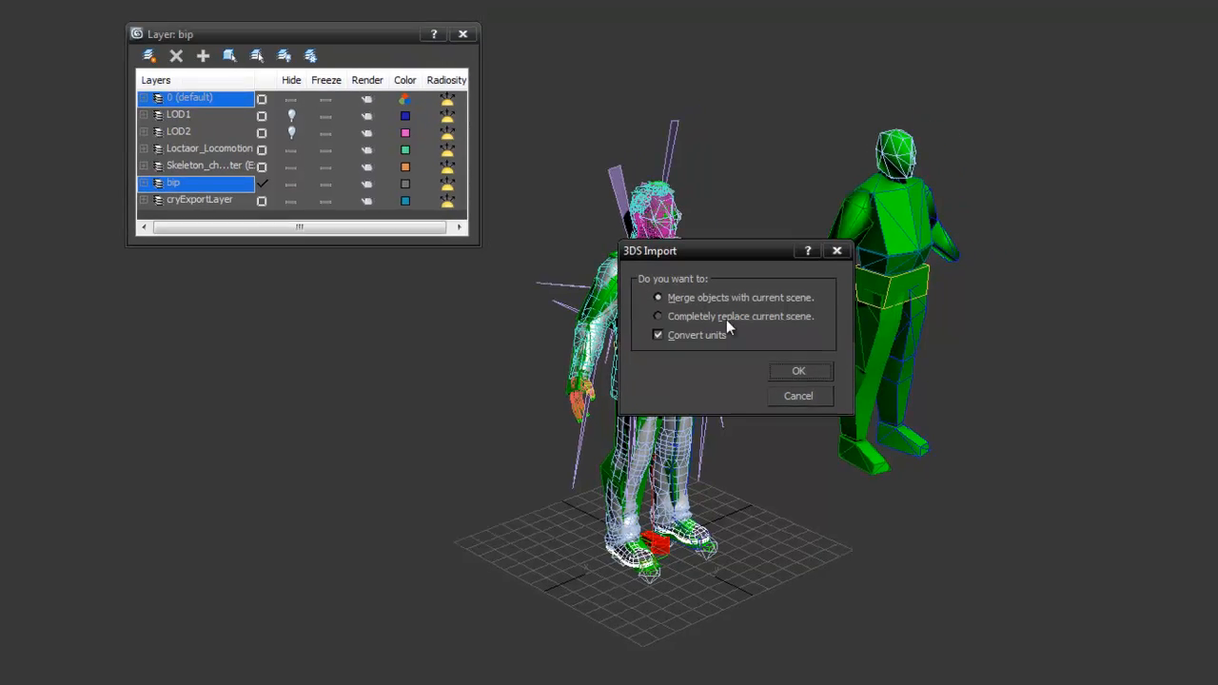
# Merge the Human model into the current scene, accepting the animation length prompt.
pyautogui.click(797, 369)
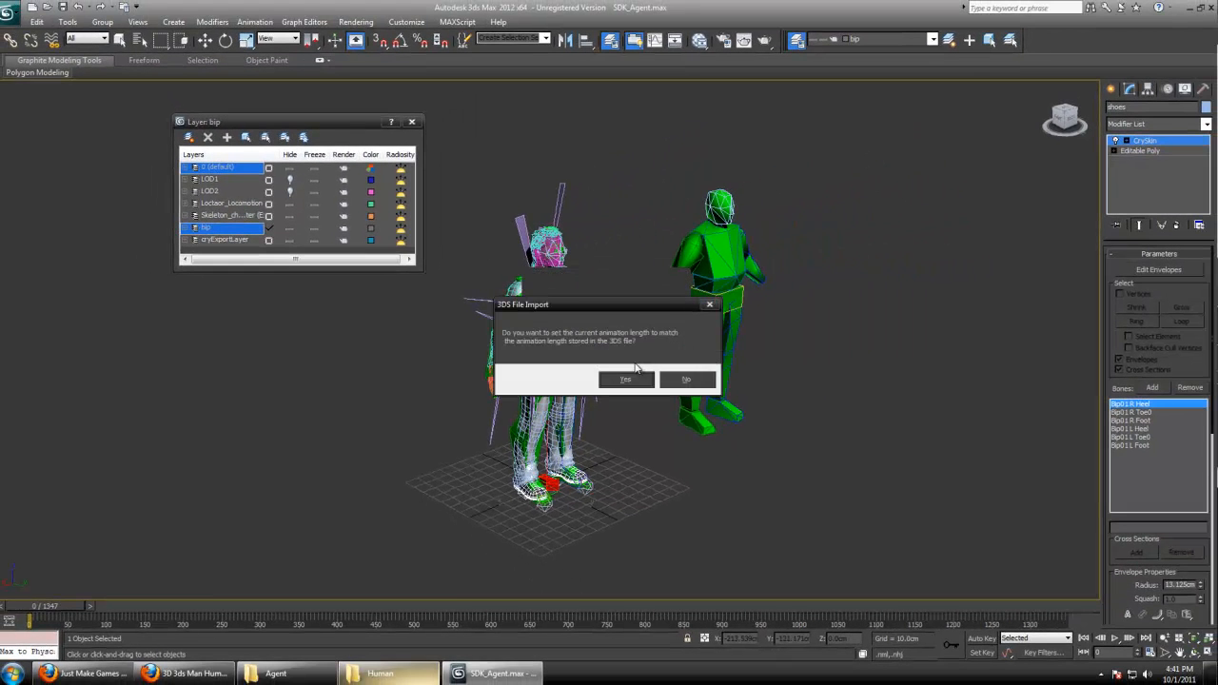
pyautogui.click(624, 378)
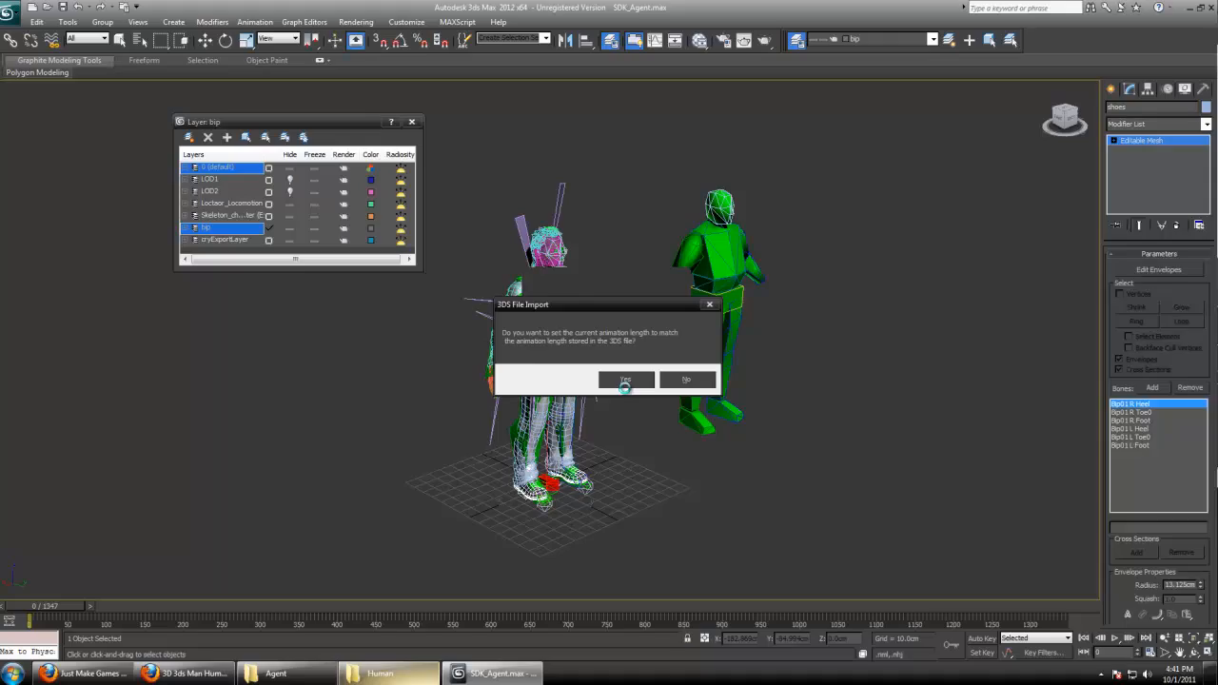
pyautogui.click(624, 378)
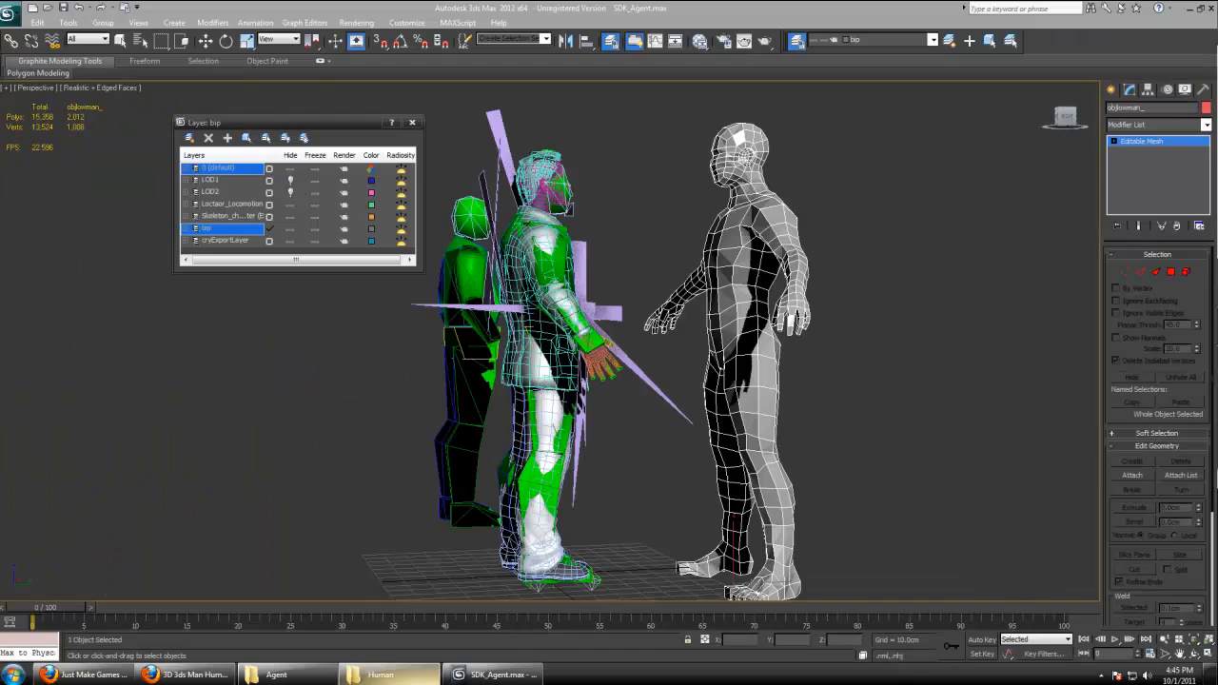
# Create Layer001 for the human mesh and select the objects on it.
pyautogui.click(190, 137)
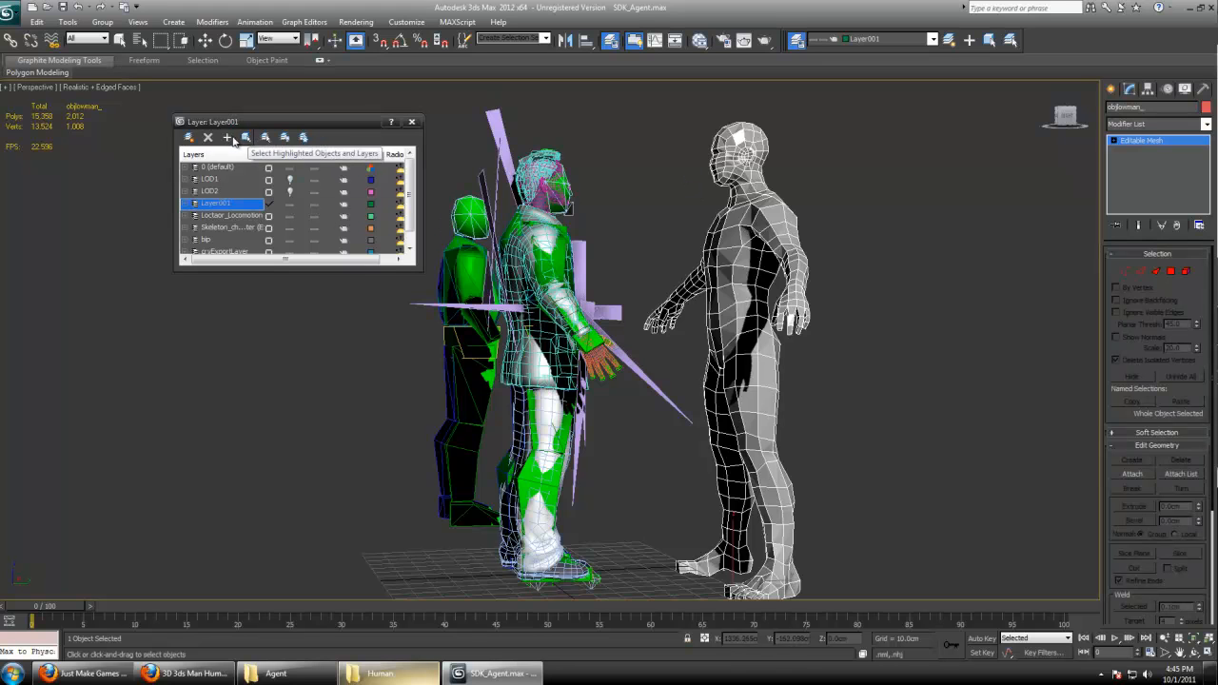
pyautogui.rightClick(217, 202)
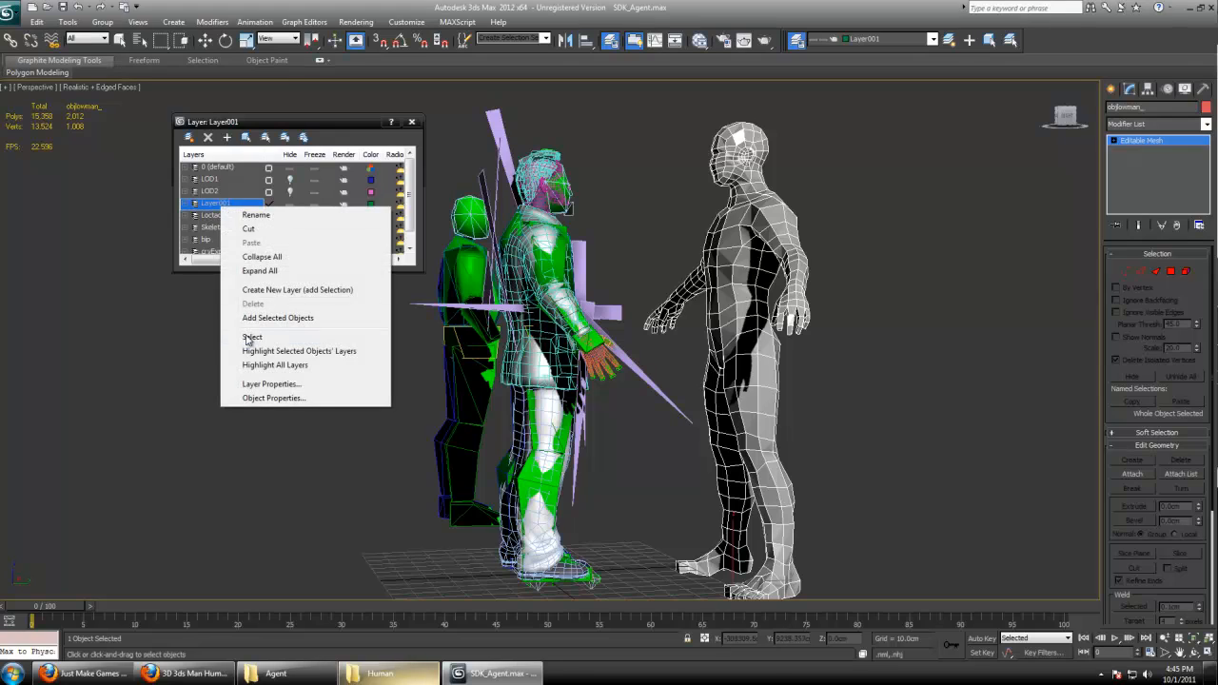
pyautogui.click(255, 214)
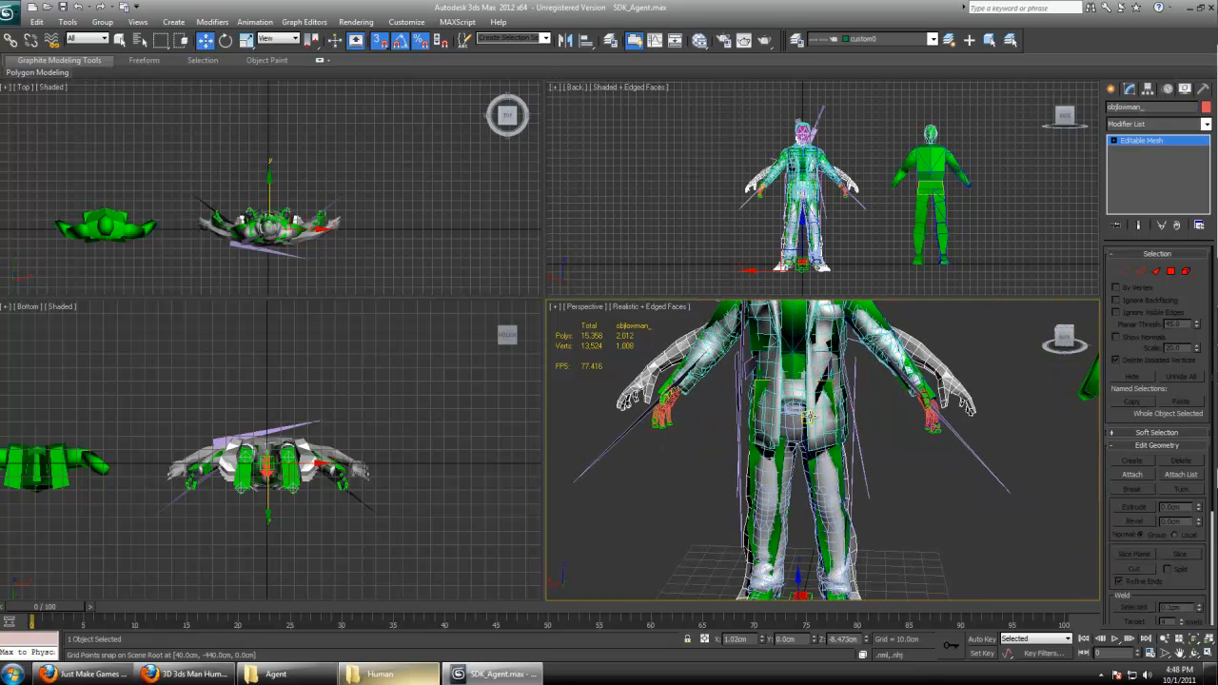
pyautogui.moveTo(909, 409)
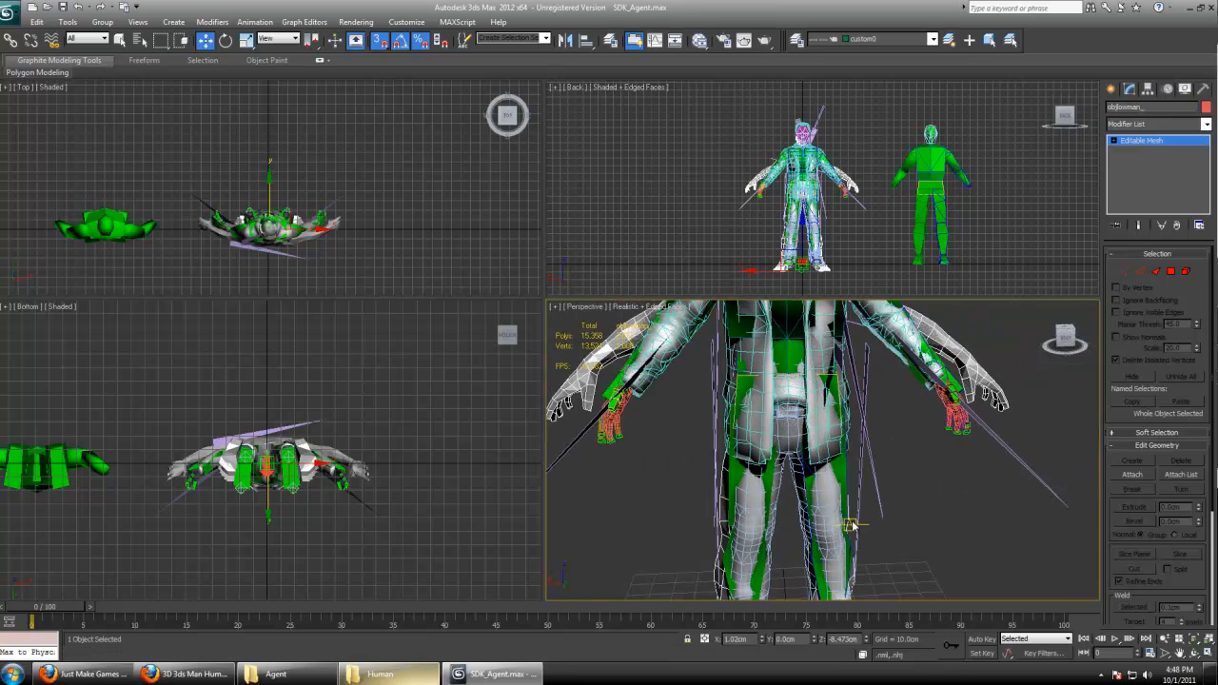
# Zoom the viewports while positioning the human mesh beside the Agent.
pyautogui.scroll(-3)
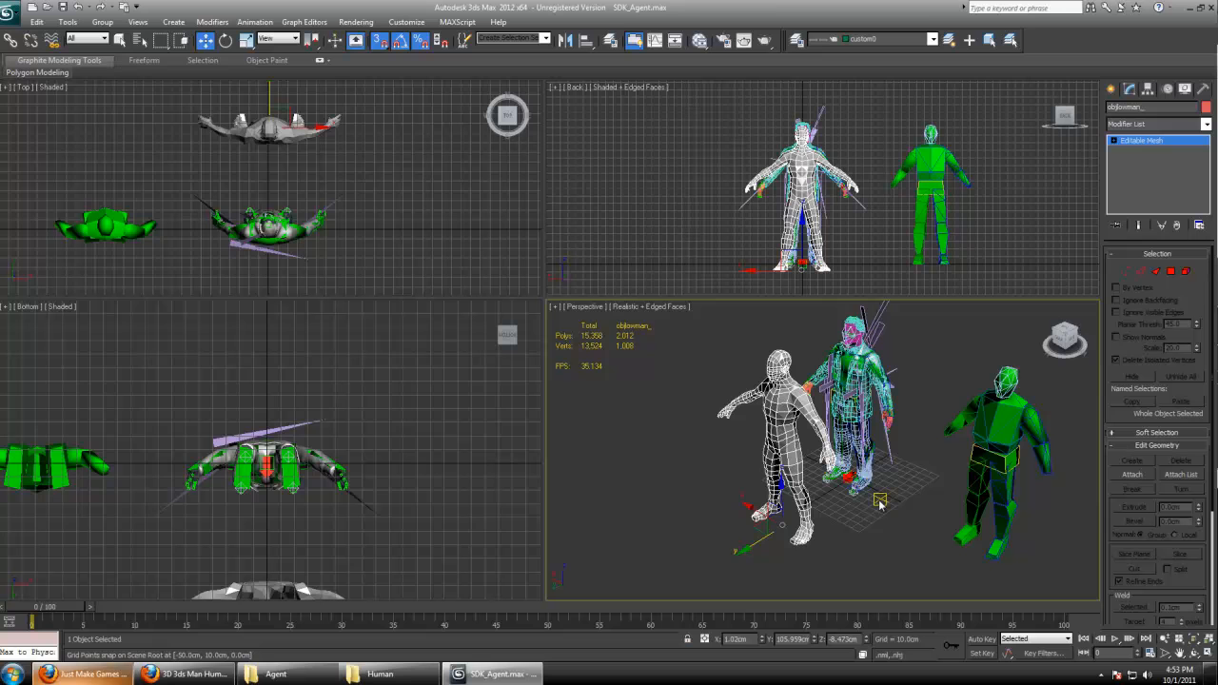
# Make the human mesh see-through and create a second biped, Bip002, beside it.
pyautogui.click(1184, 89)
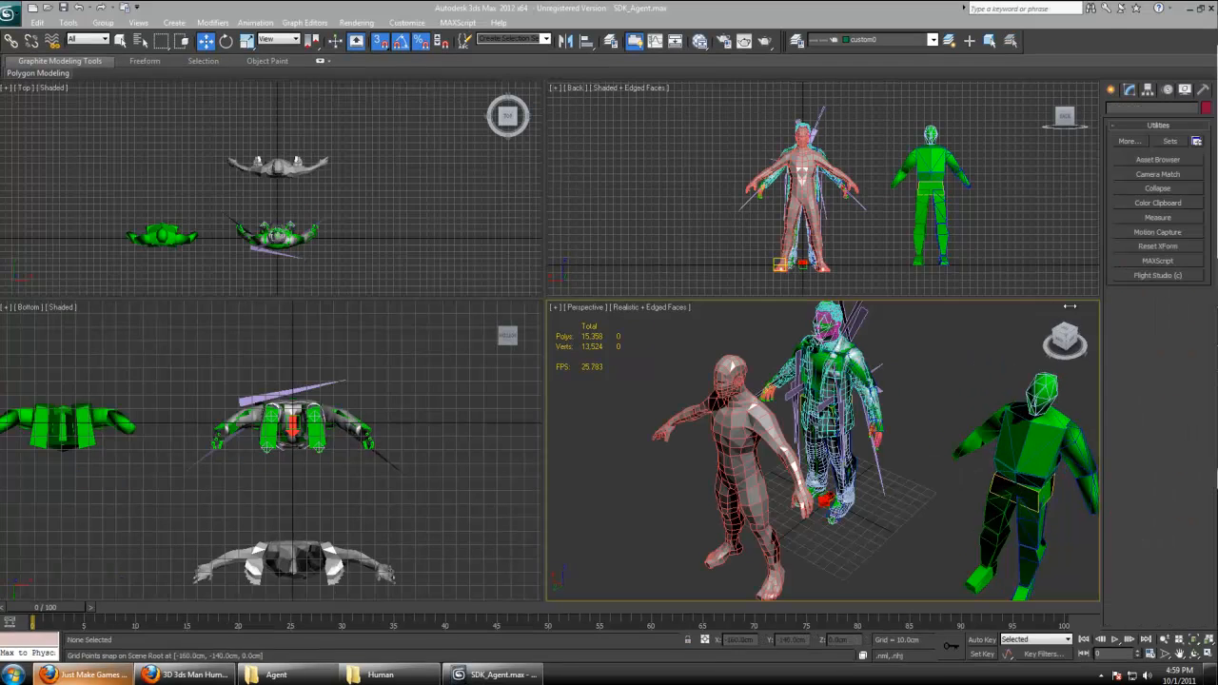
pyautogui.click(1114, 108)
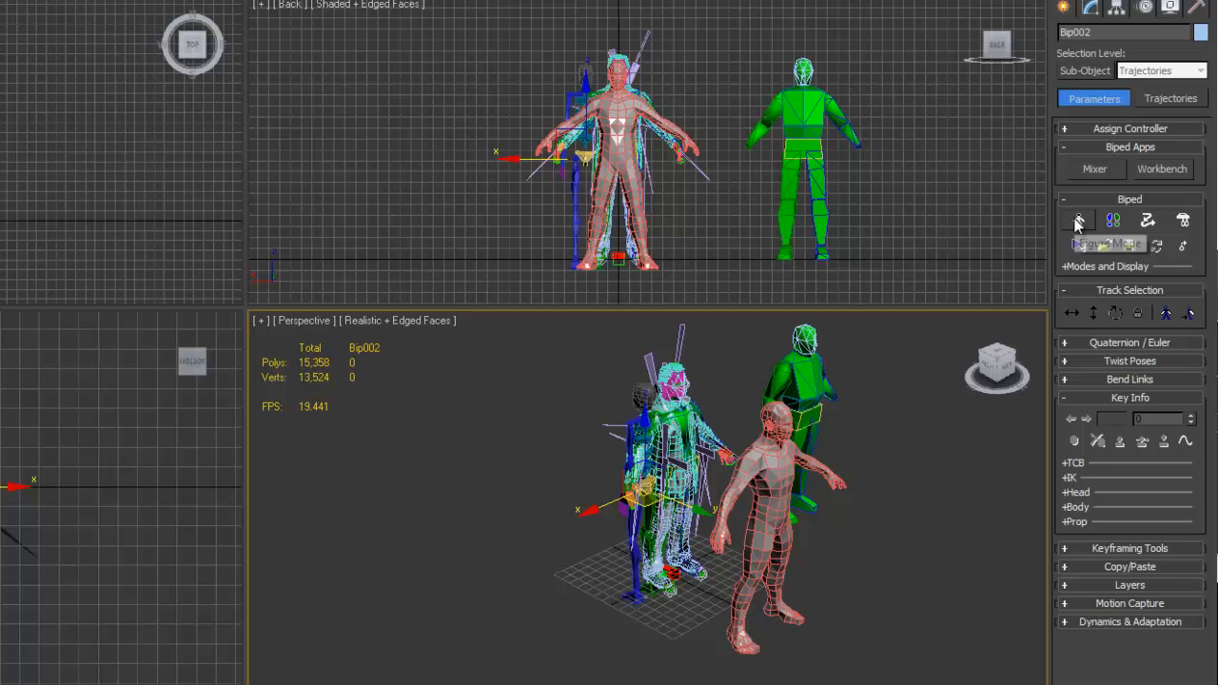
# Turn on Figure Mode and move the Bip002 bones to match the human mesh.
pyautogui.click(1078, 220)
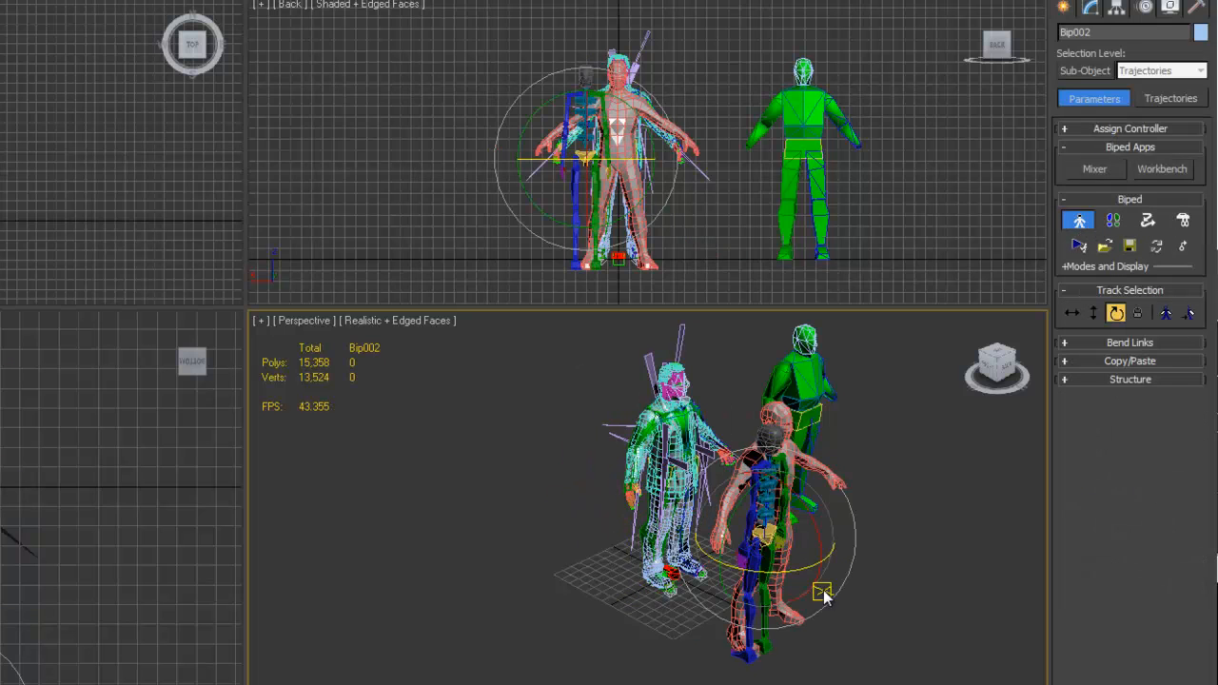
pyautogui.moveTo(822, 590); pyautogui.dragTo(925, 510)
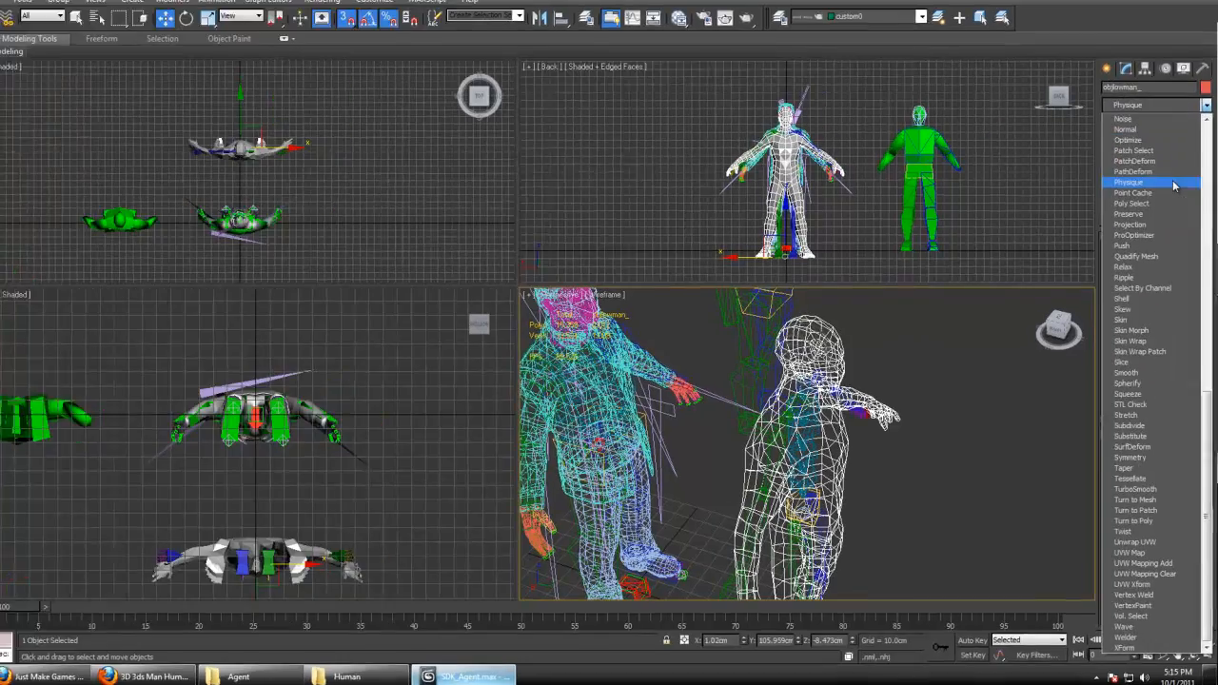
# Add a Physique modifier to the human mesh and start Attach to Node.
pyautogui.click(1130, 183)
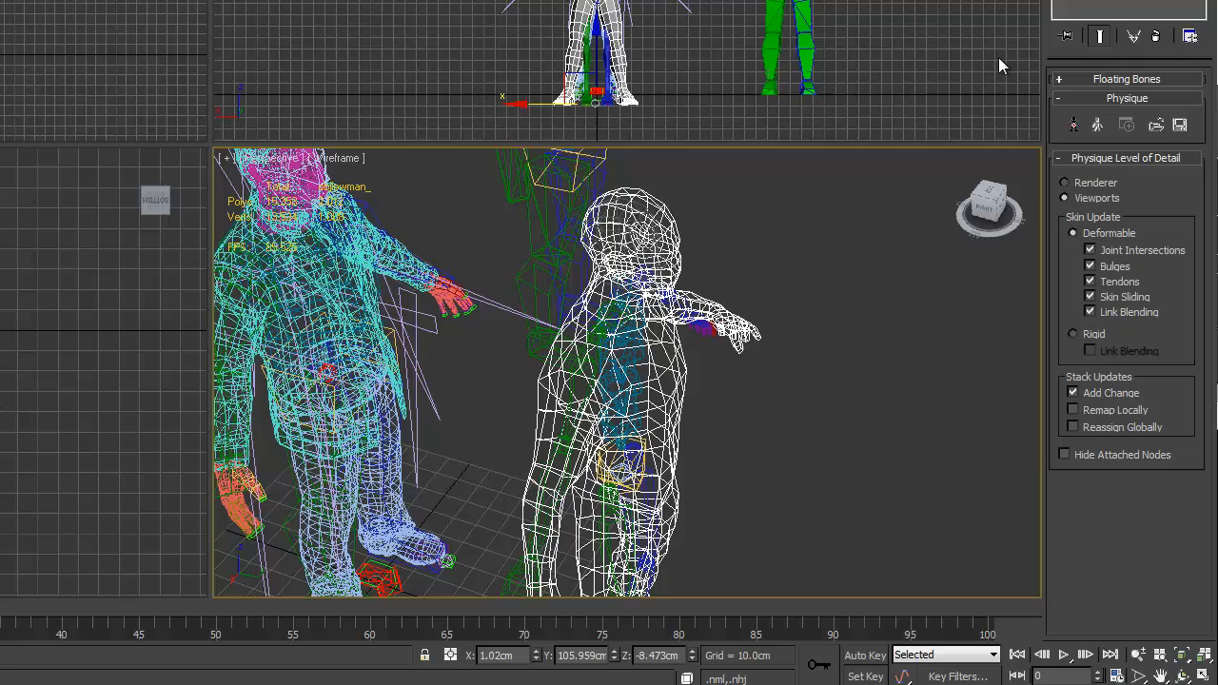
pyautogui.moveTo(909, 415)
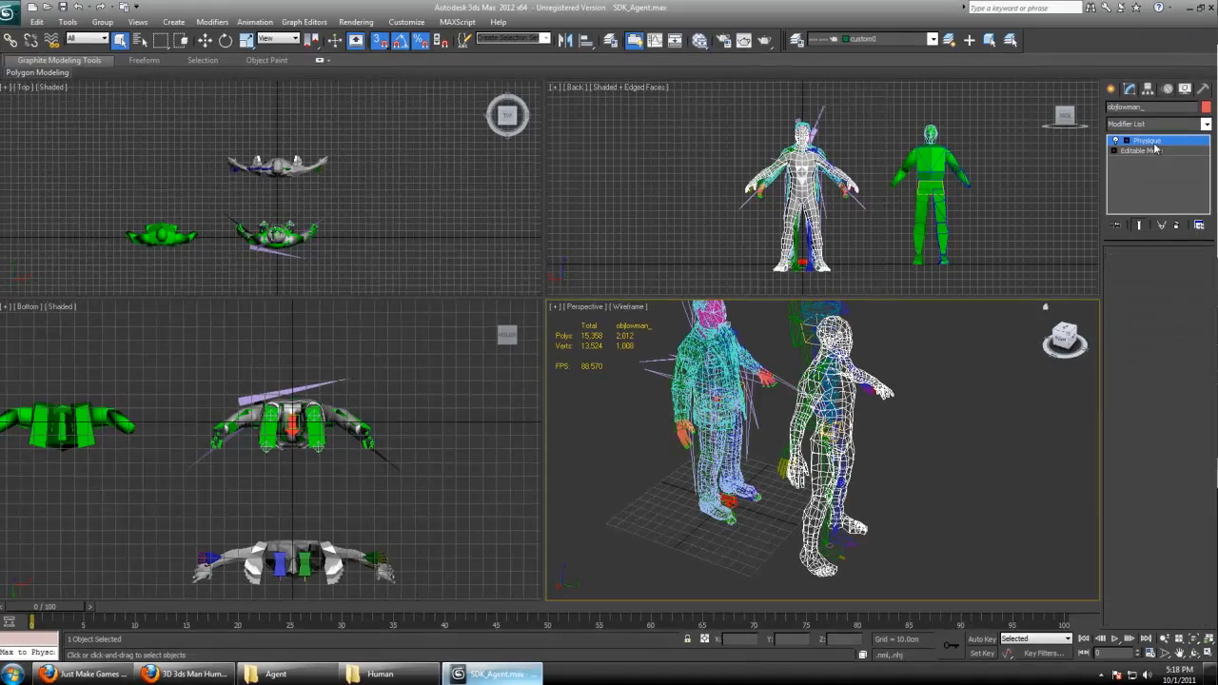
pyautogui.click(1147, 141)
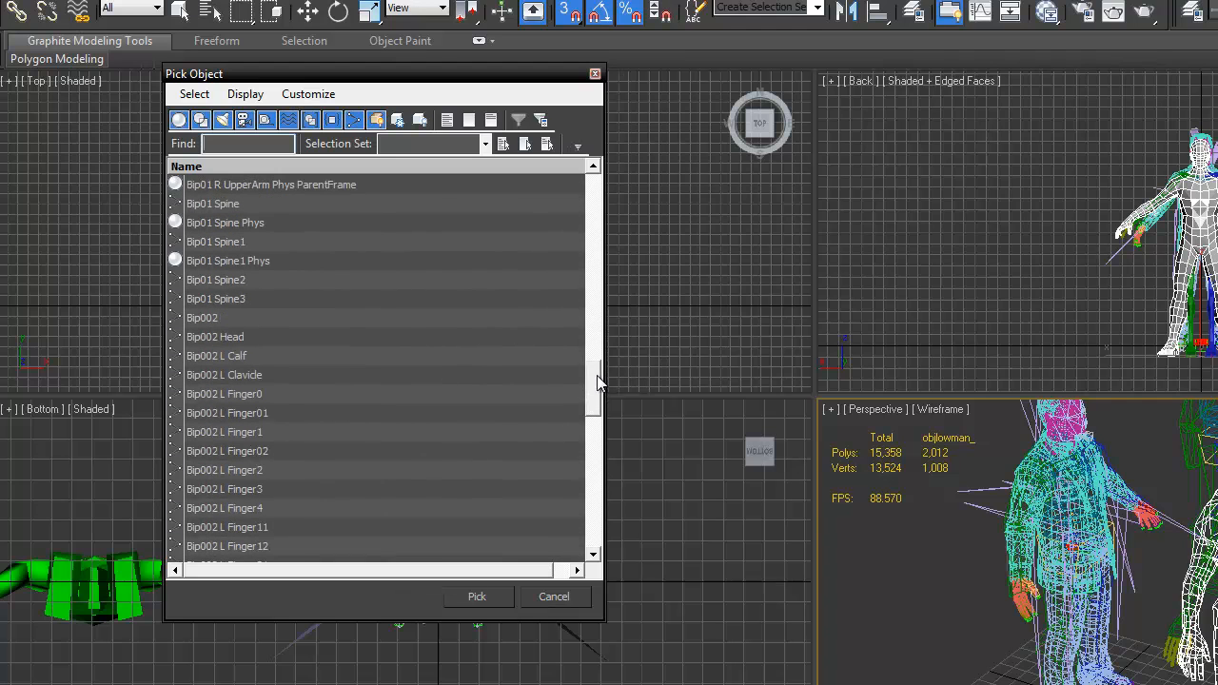
# Pick Bip002 as the Physique root and initialize the skin with default settings.
pyautogui.click(202, 316)
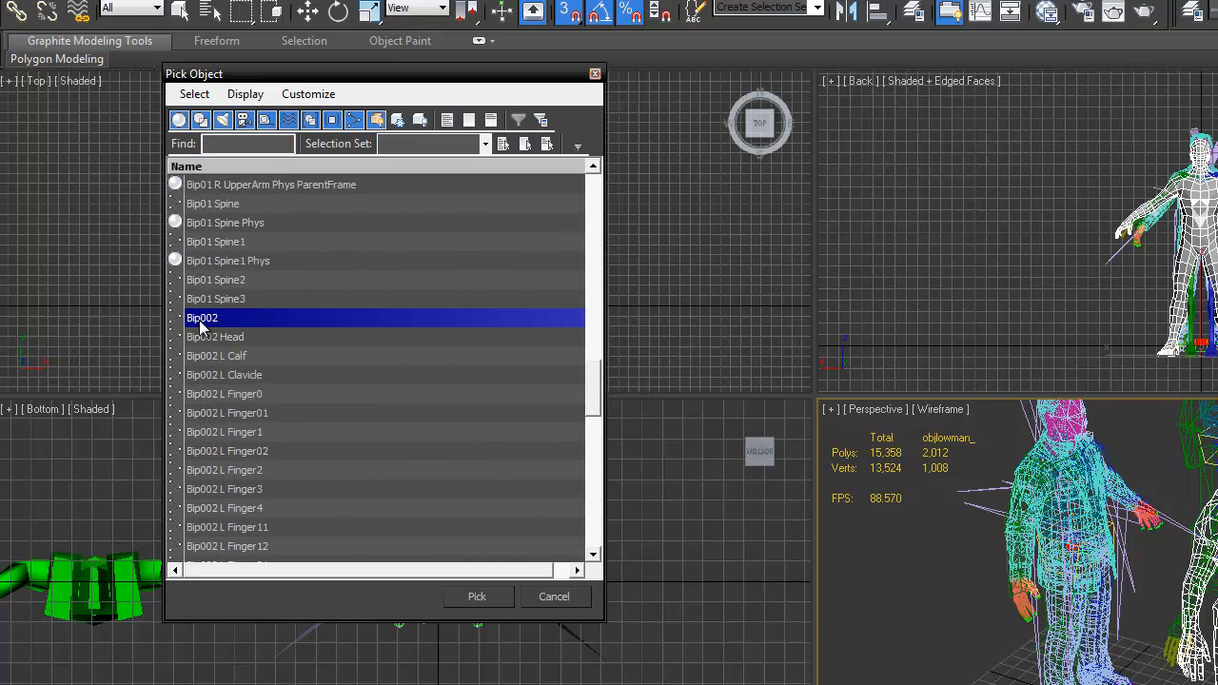
pyautogui.moveTo(213, 331)
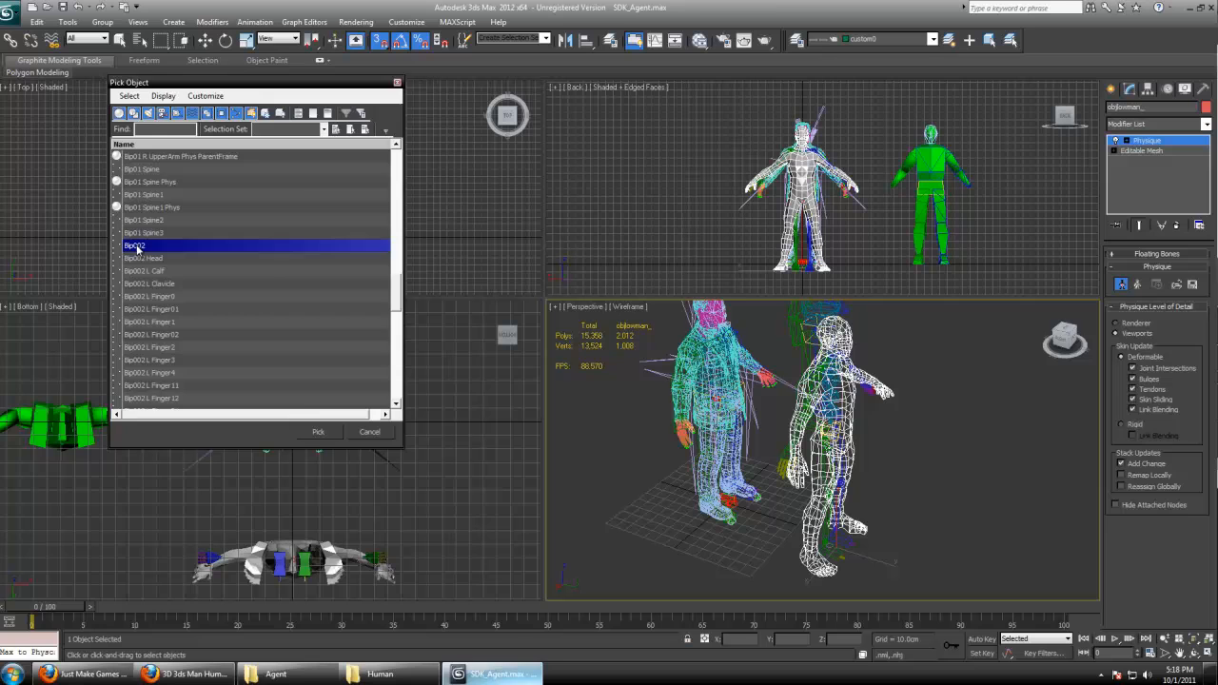
pyautogui.click(317, 430)
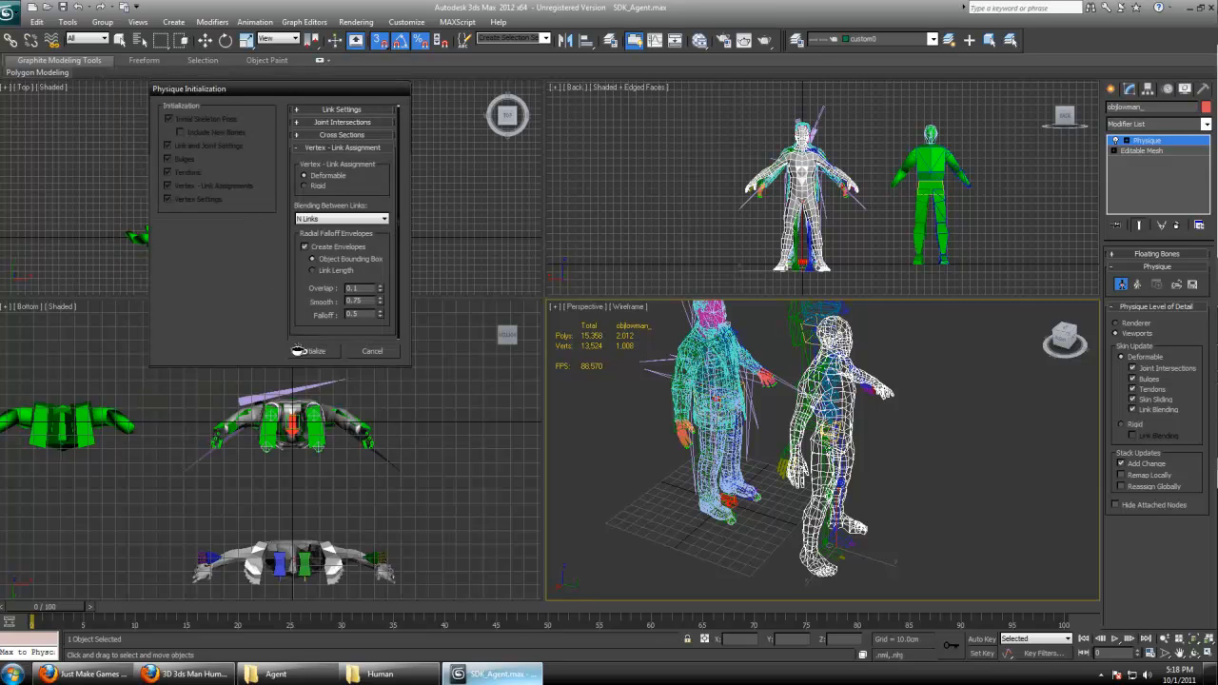
pyautogui.click(314, 350)
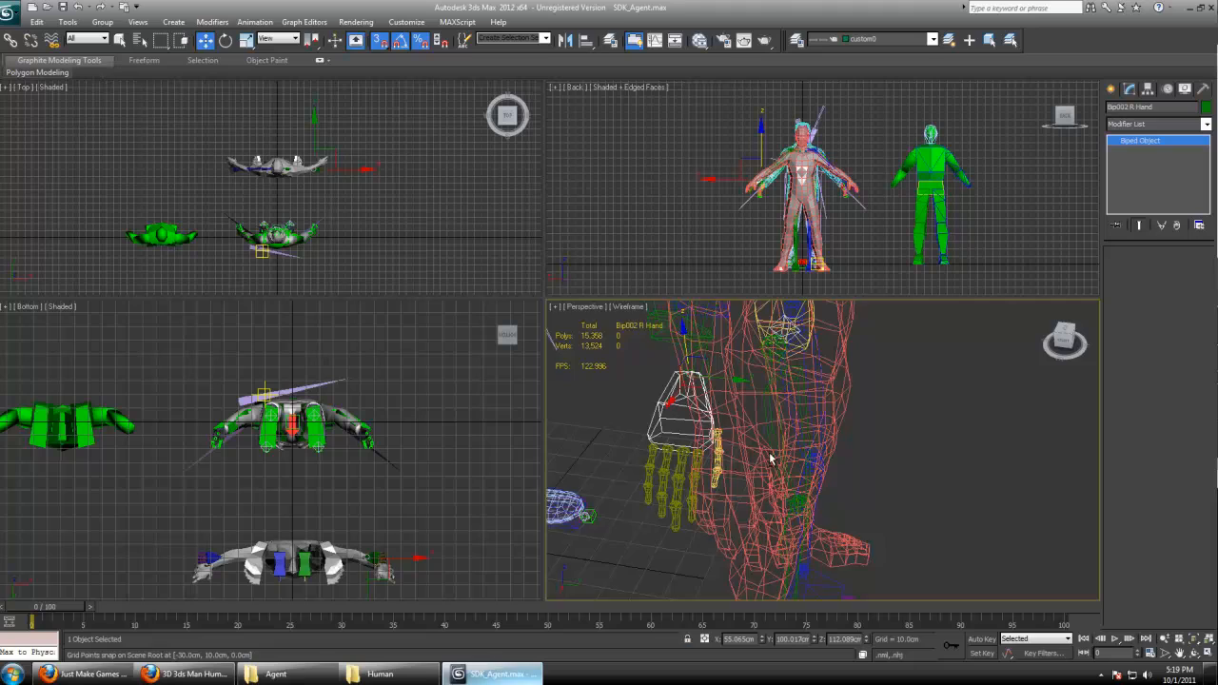
pyautogui.moveTo(771, 457); pyautogui.dragTo(707, 333)
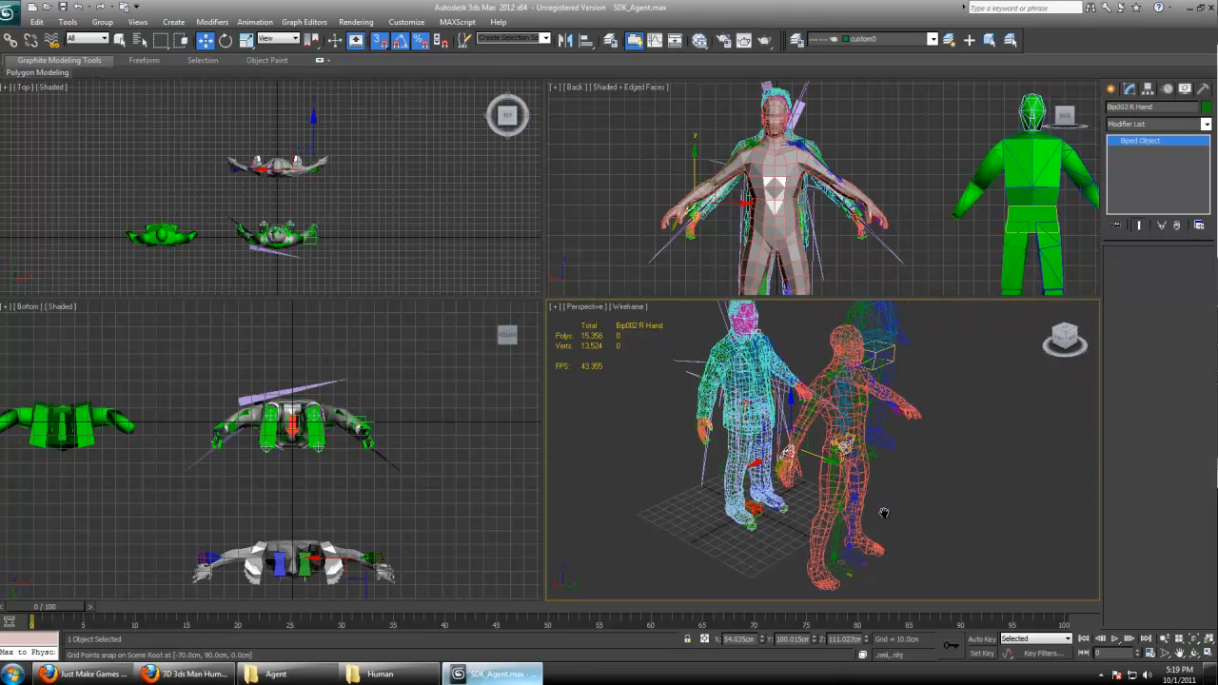
pyautogui.scroll(-3)
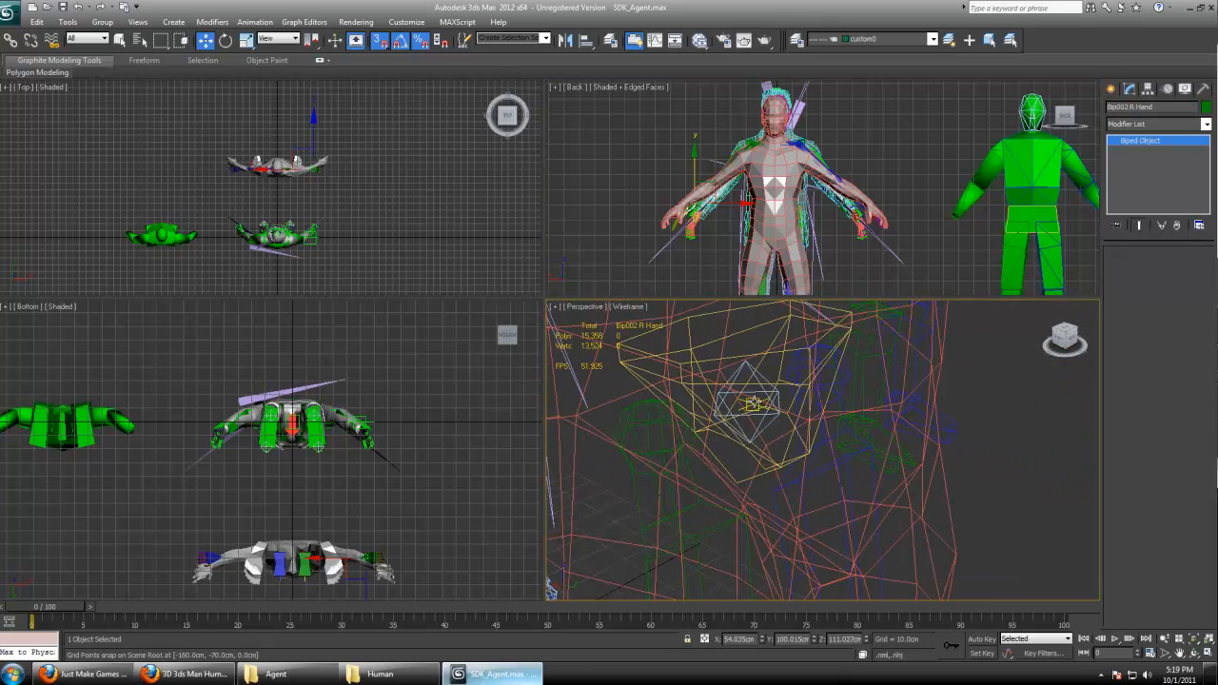